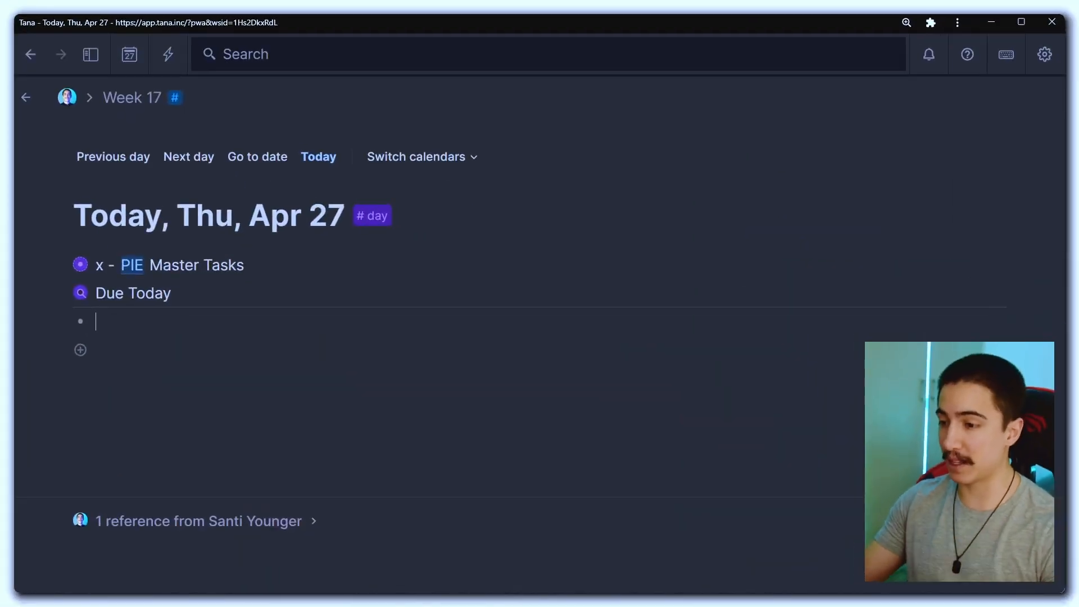
# Write the bullet 'ai: in one sentence what is life's meaning?' and have Ask AI answer it
pyautogui.write('ai:')
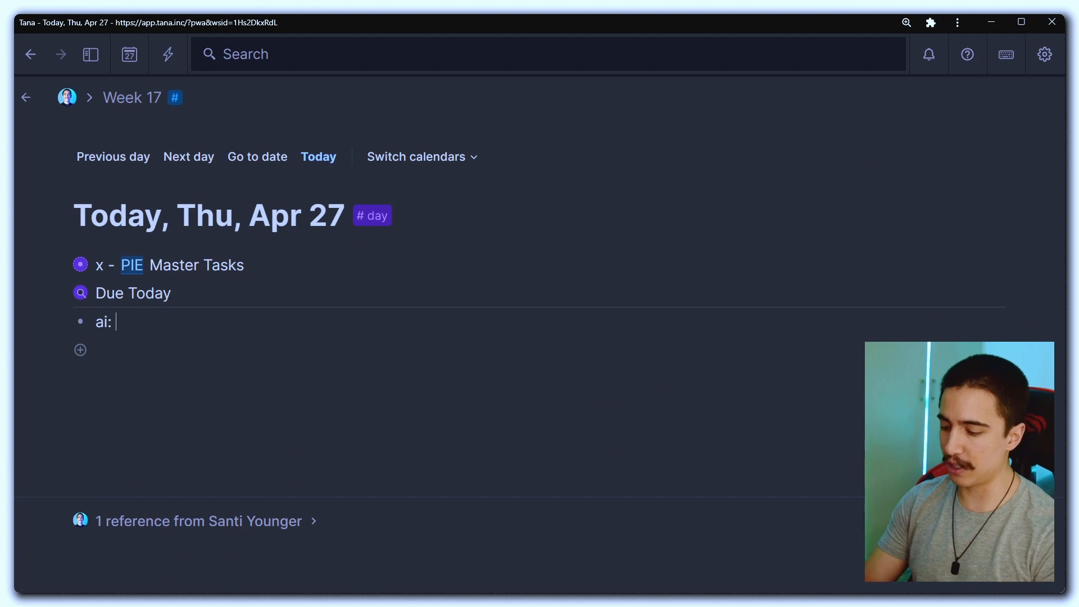
pyautogui.write("in one sentence what is life's meanin")
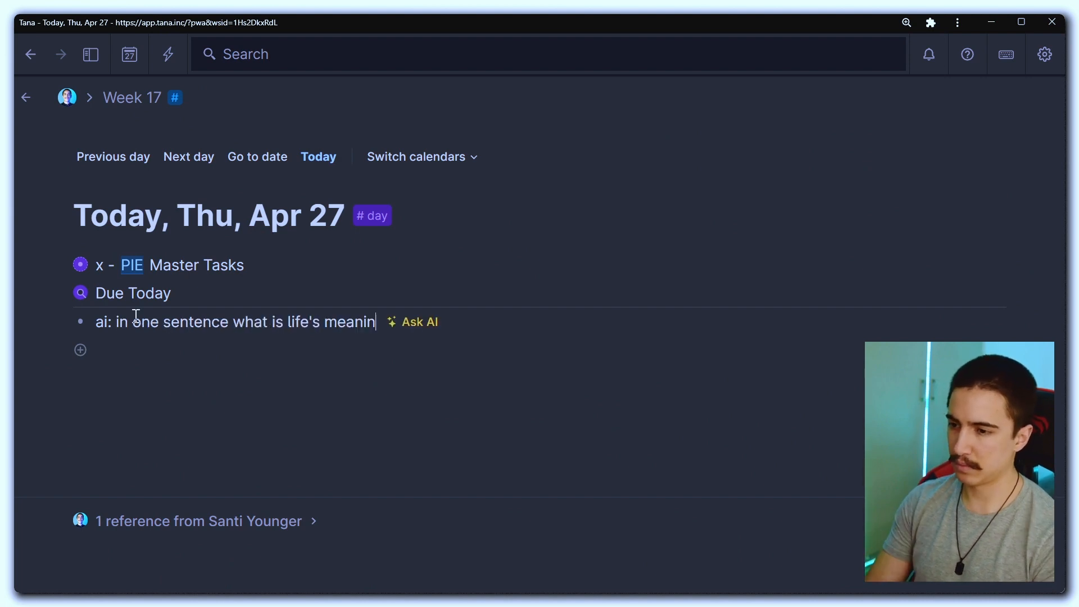
pyautogui.write('g?')
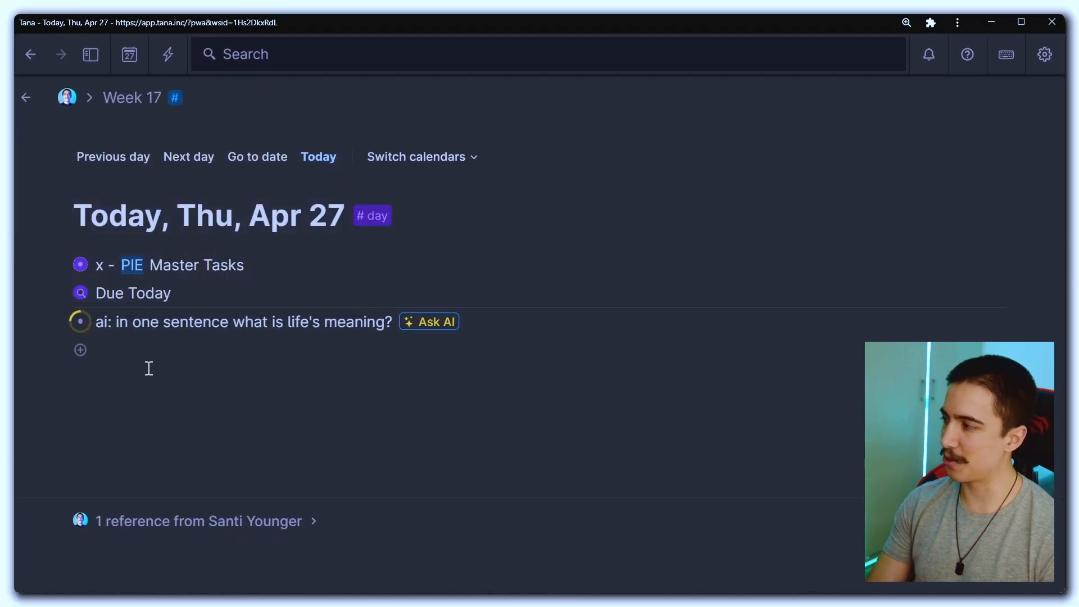
pyautogui.click(428, 321)
pyautogui.write('ai: make a table of the most important ancient Greek philosophers and their best quotes')
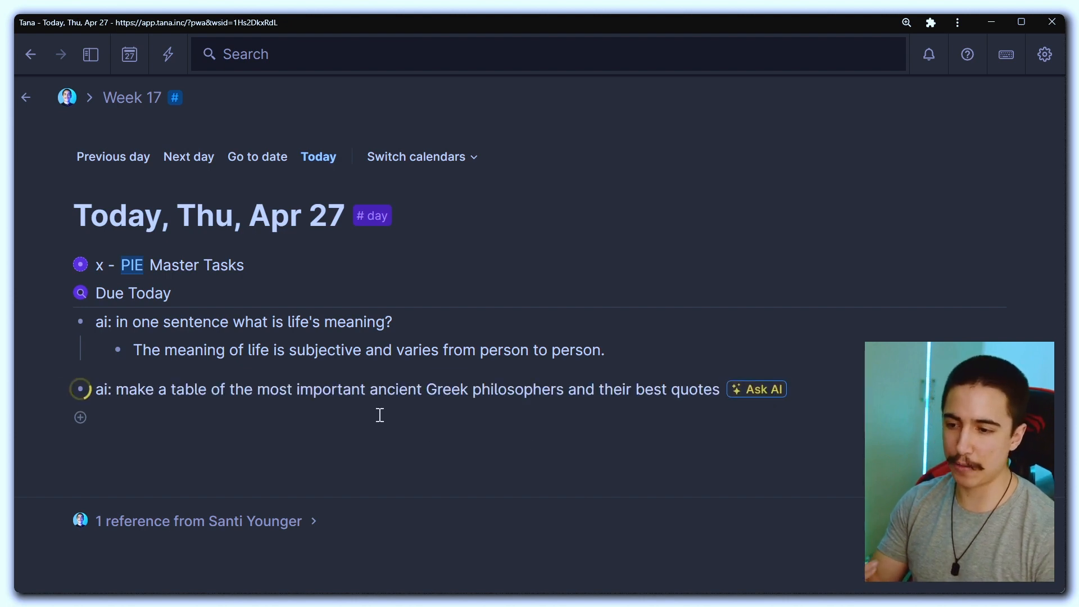
pyautogui.moveTo(375, 422)
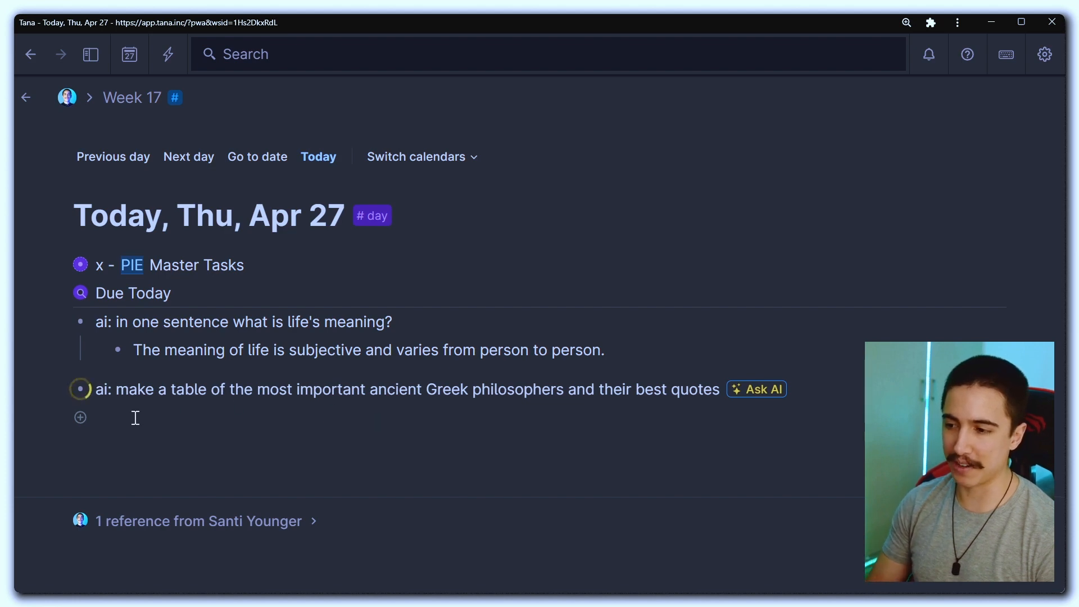
# Run Ask AI on the Greek philosophers prompt to generate the quotes table
pyautogui.click(756, 389)
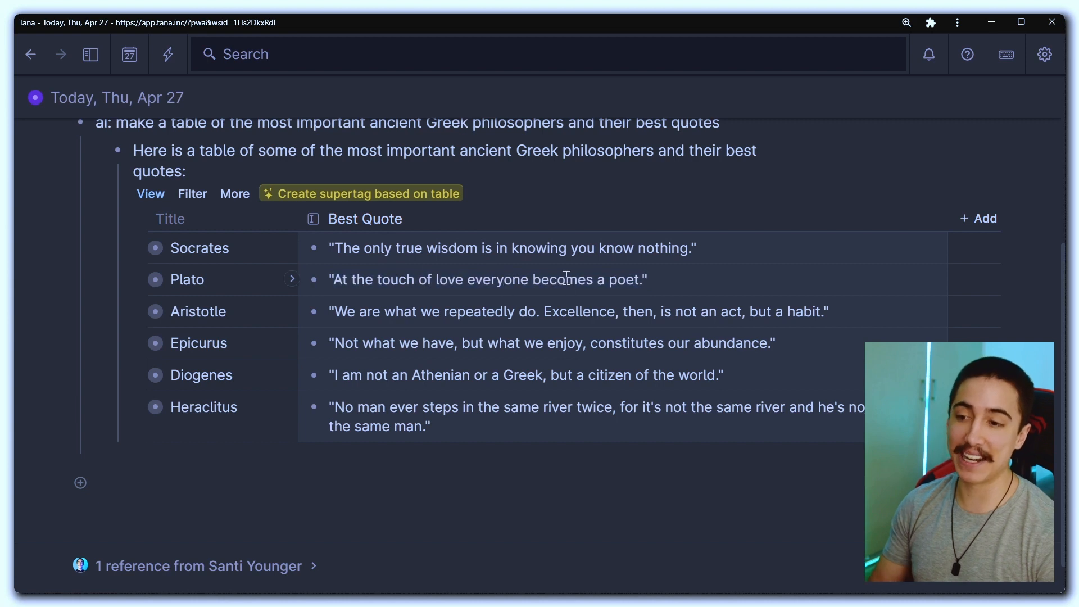
pyautogui.moveTo(977, 219)
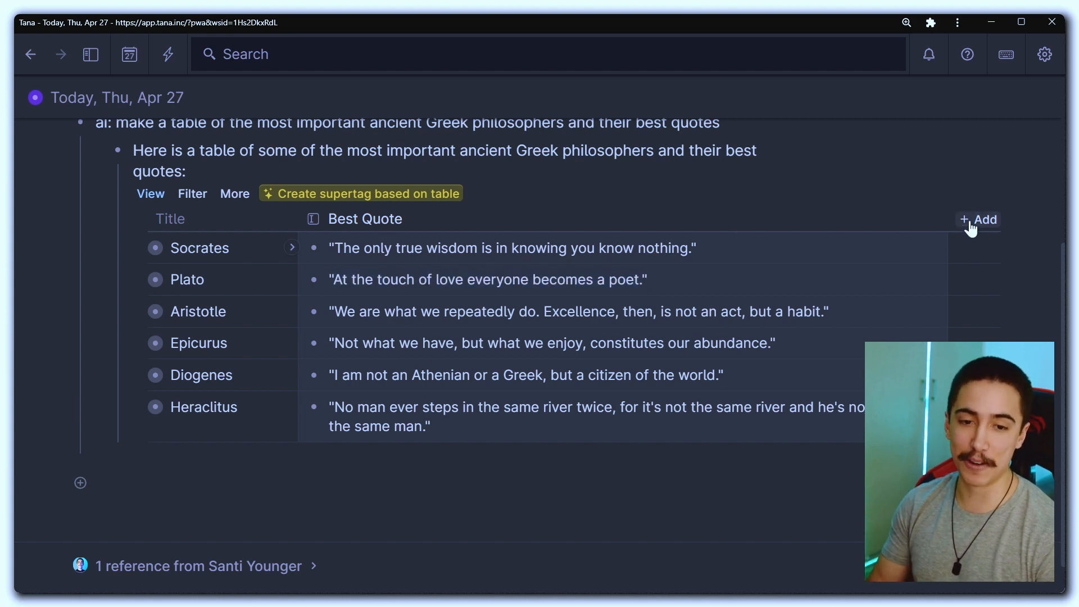
# Add the AI-suggested School of Philosophy column so each philosopher gets an entry
pyautogui.click(979, 220)
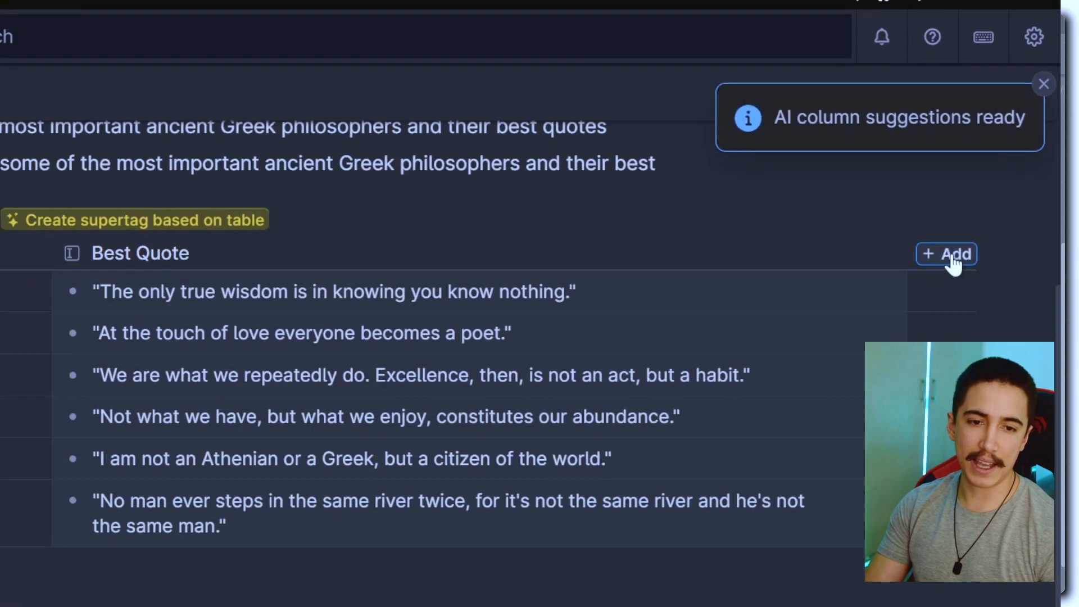
pyautogui.click(946, 254)
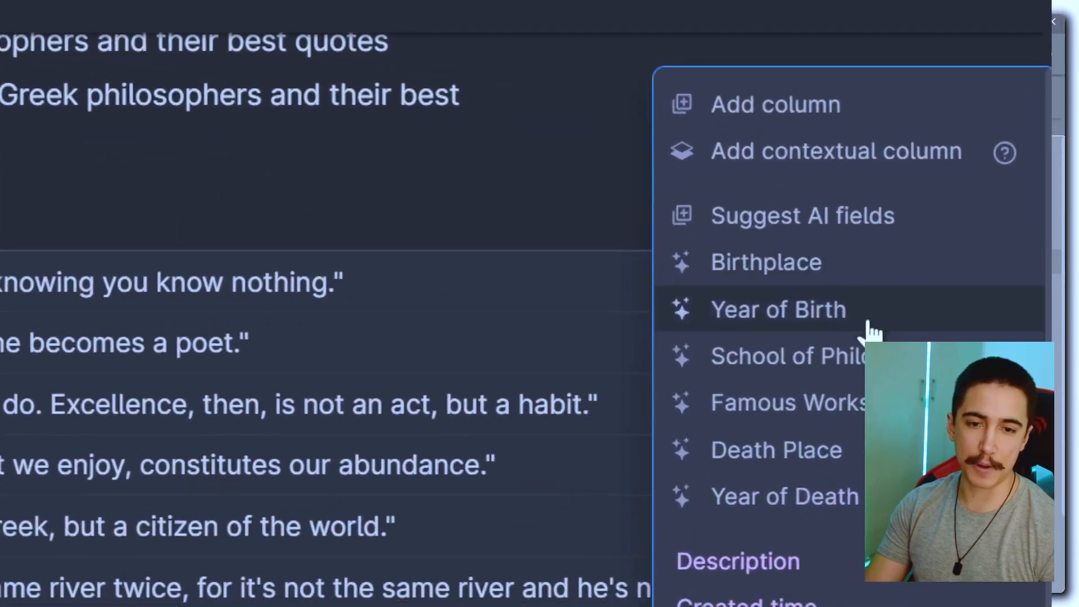
pyautogui.scroll(-3)
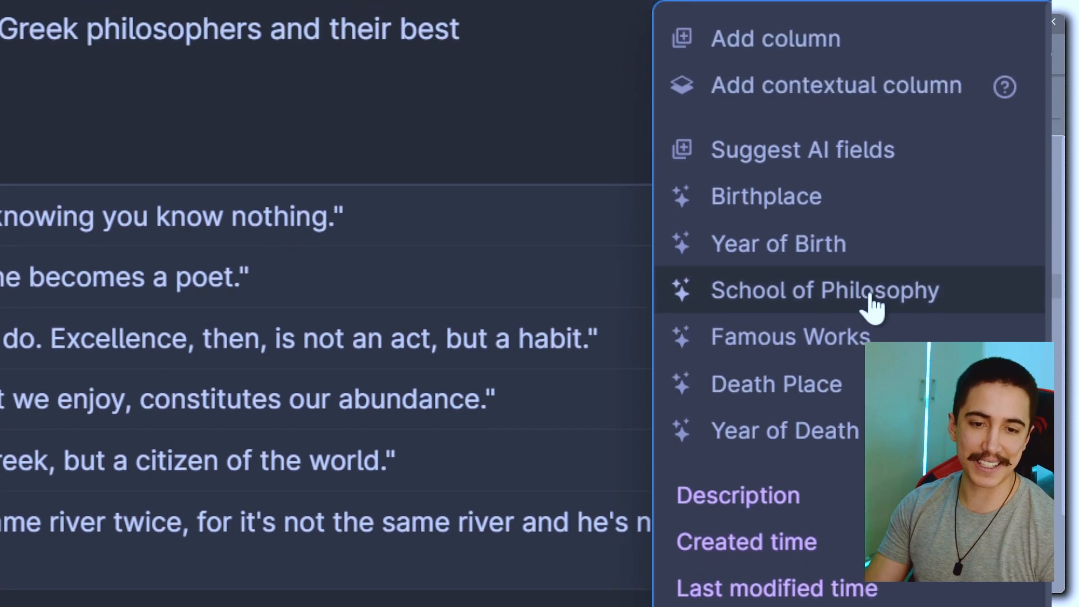
pyautogui.click(825, 289)
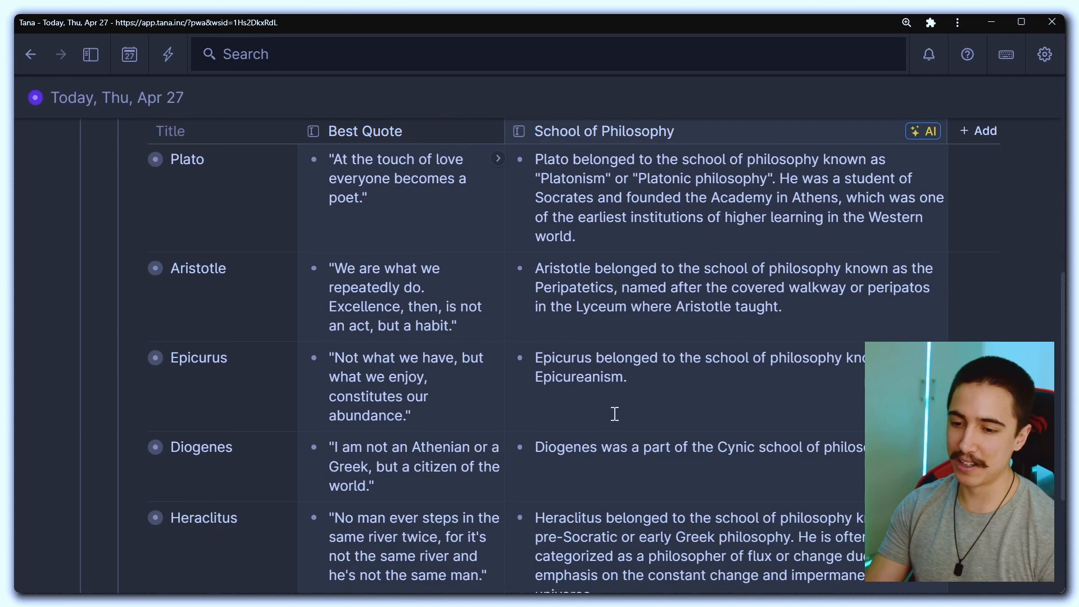
pyautogui.scroll(3)
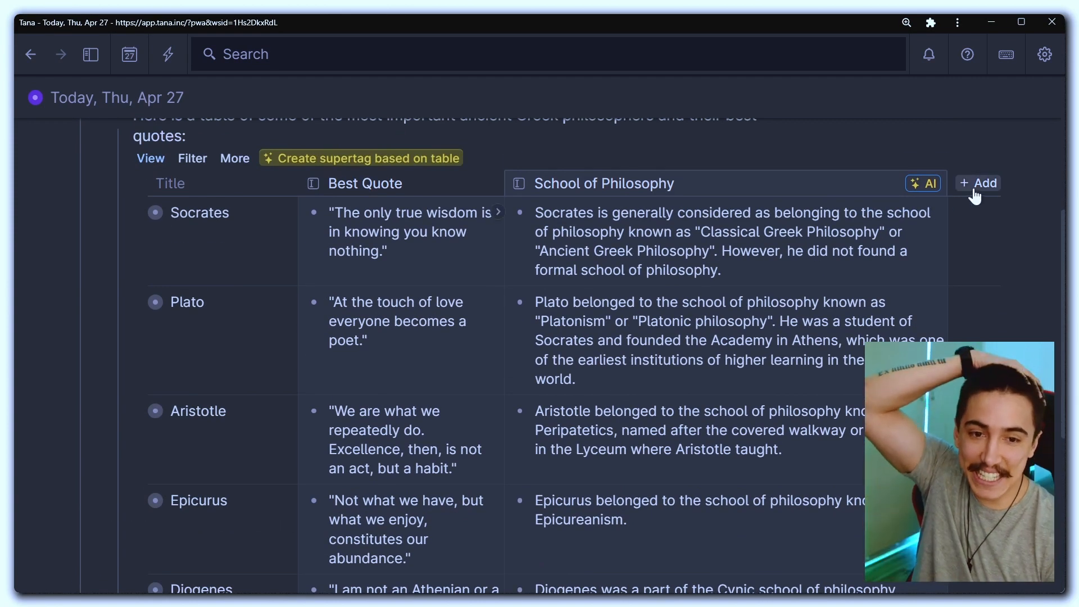
# Add the Year of Birth AI column and let it fill birth years for every philosopher
pyautogui.click(978, 183)
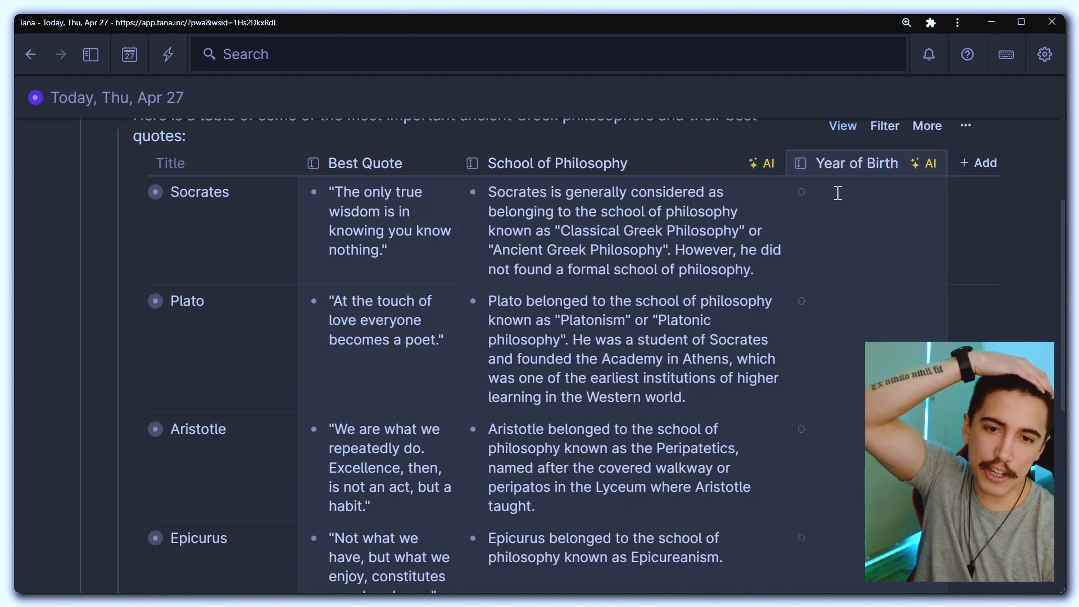
pyautogui.click(925, 163)
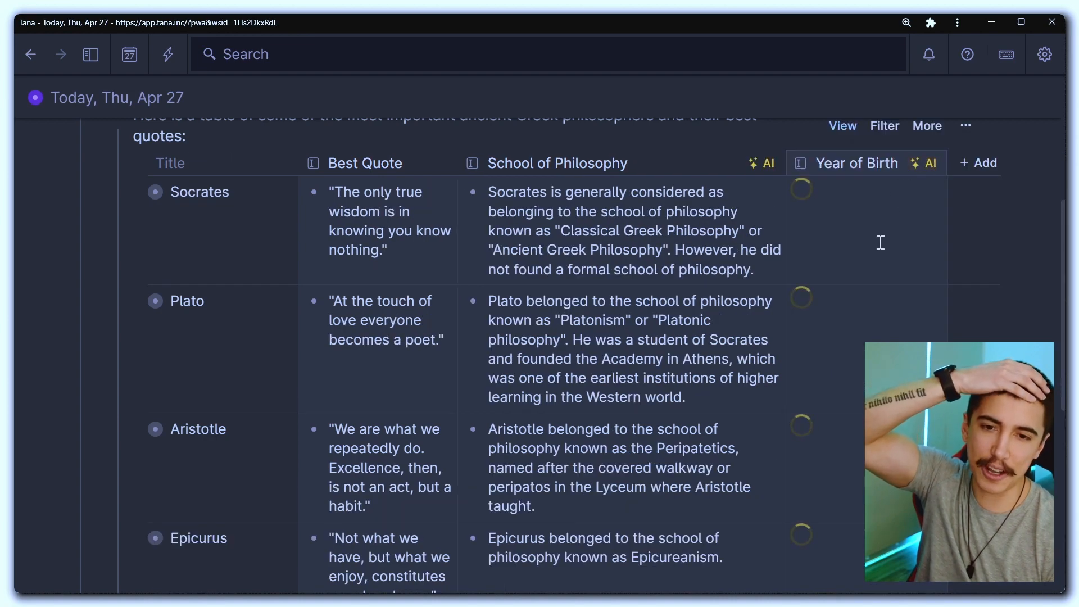
pyautogui.scroll(-3)
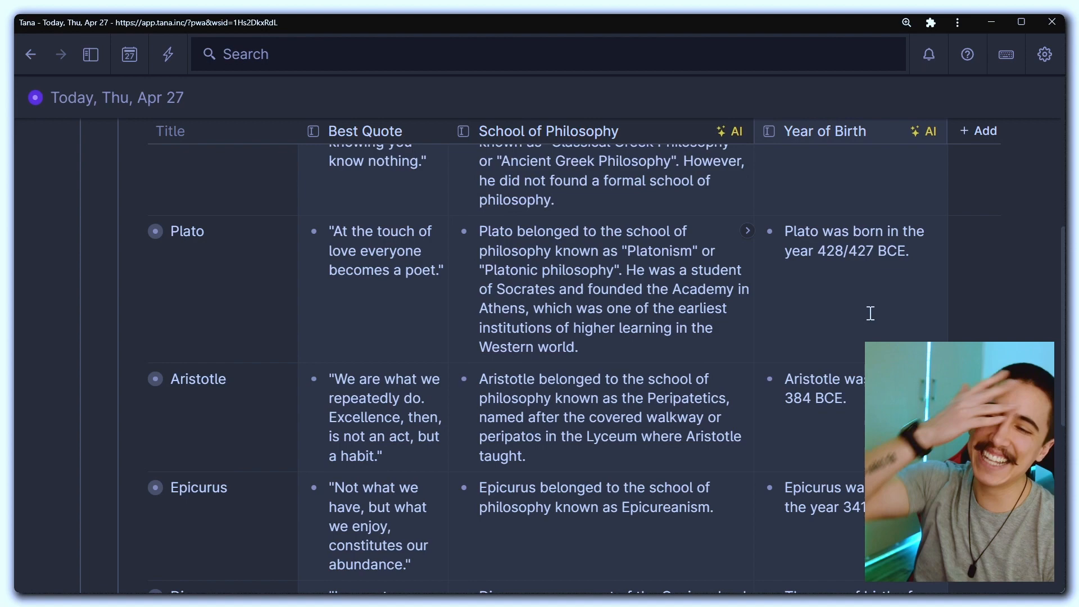
pyautogui.scroll(-3)
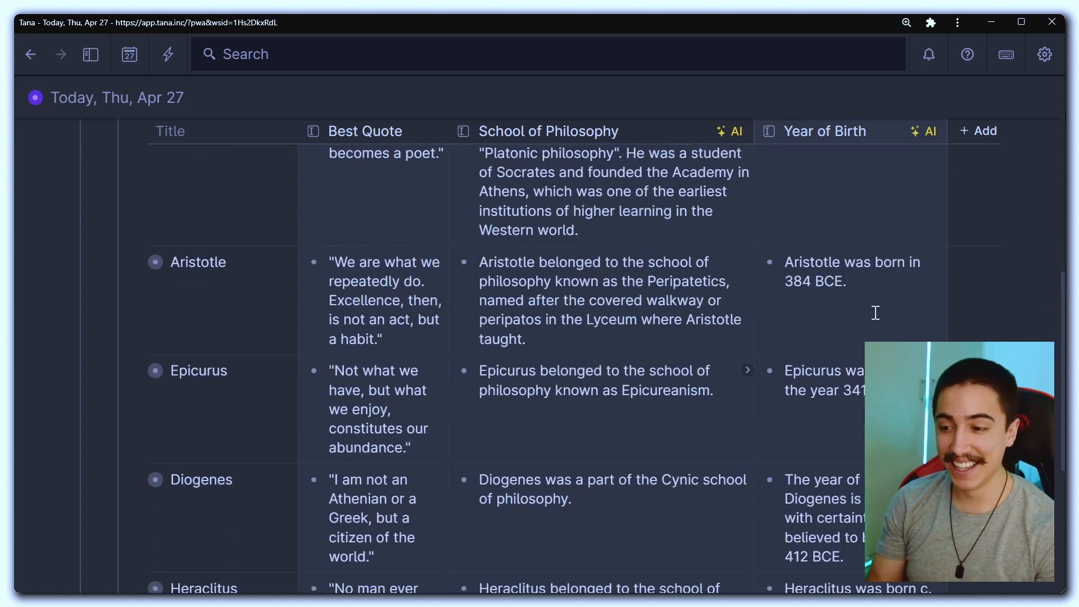
pyautogui.scroll(3)
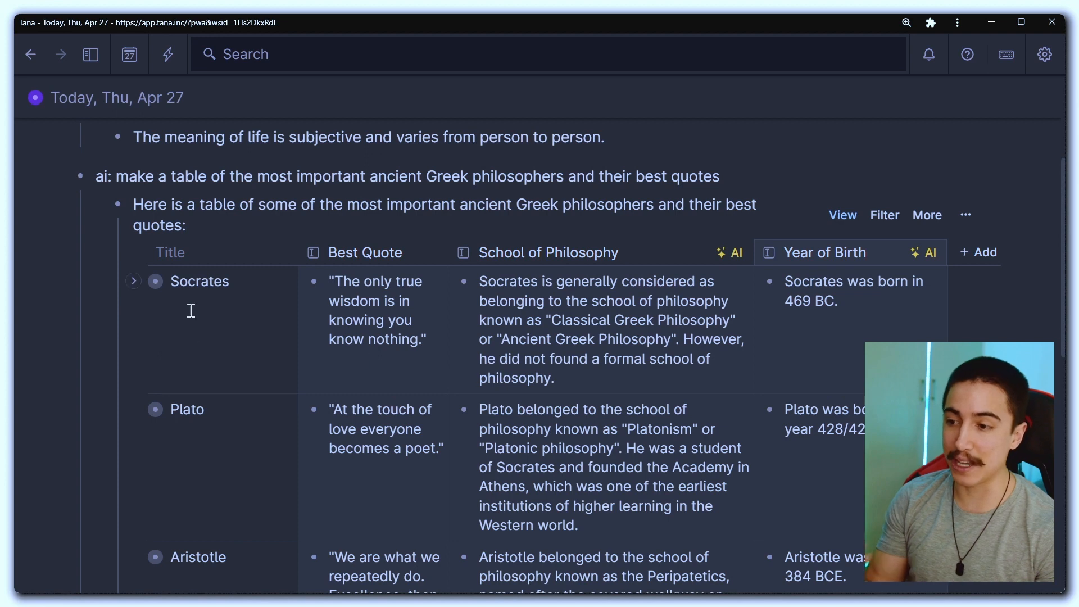
pyautogui.doubleClick(199, 281)
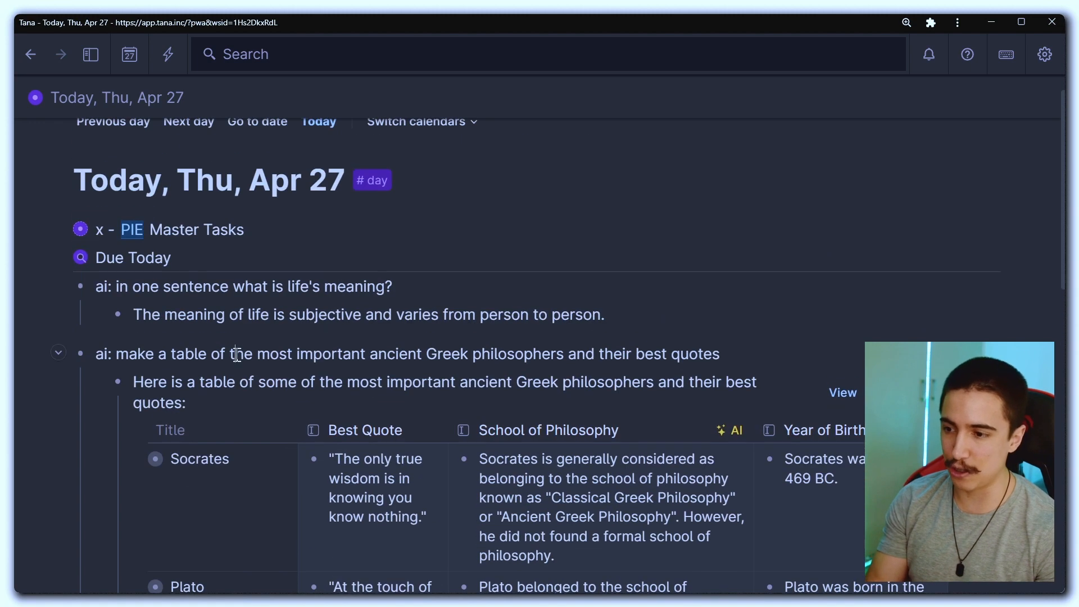
# Zoom into the Greek philosophers prompt bullet as a standalone page
pyautogui.click(80, 353)
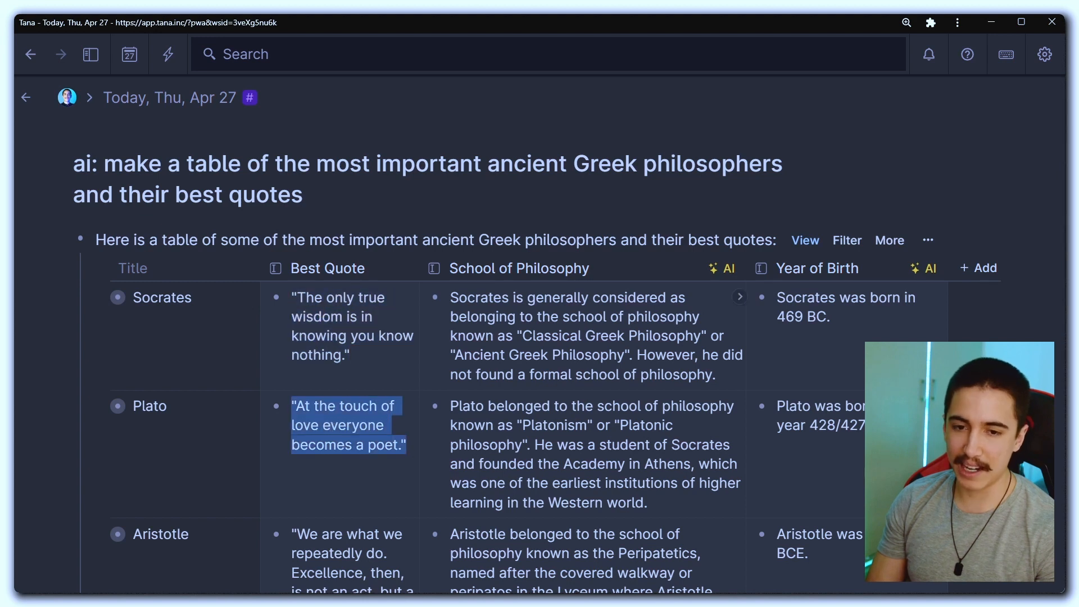
pyautogui.scroll(-3)
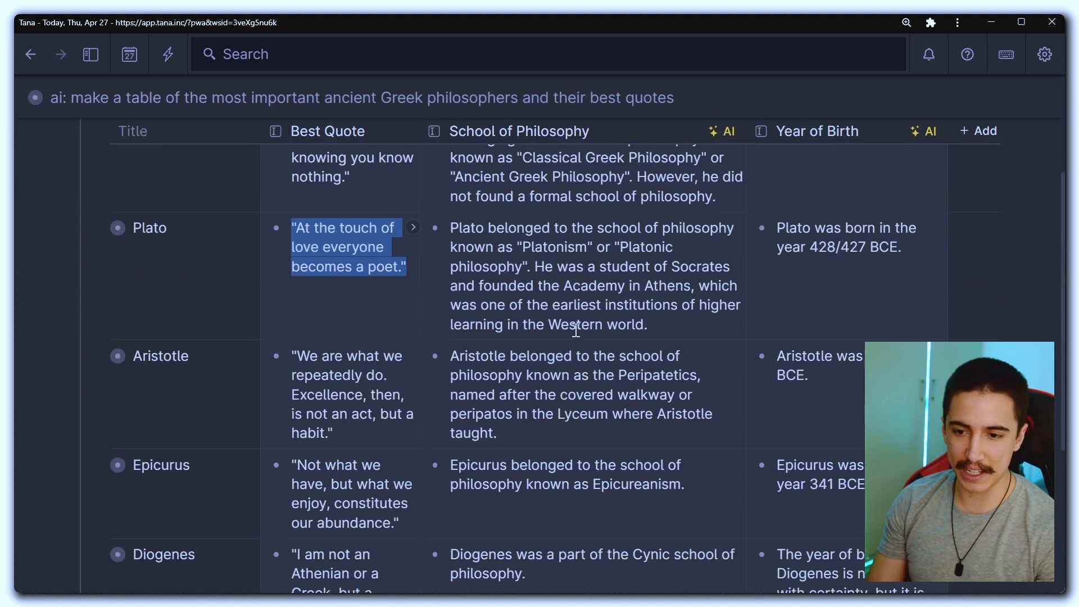
pyautogui.scroll(3)
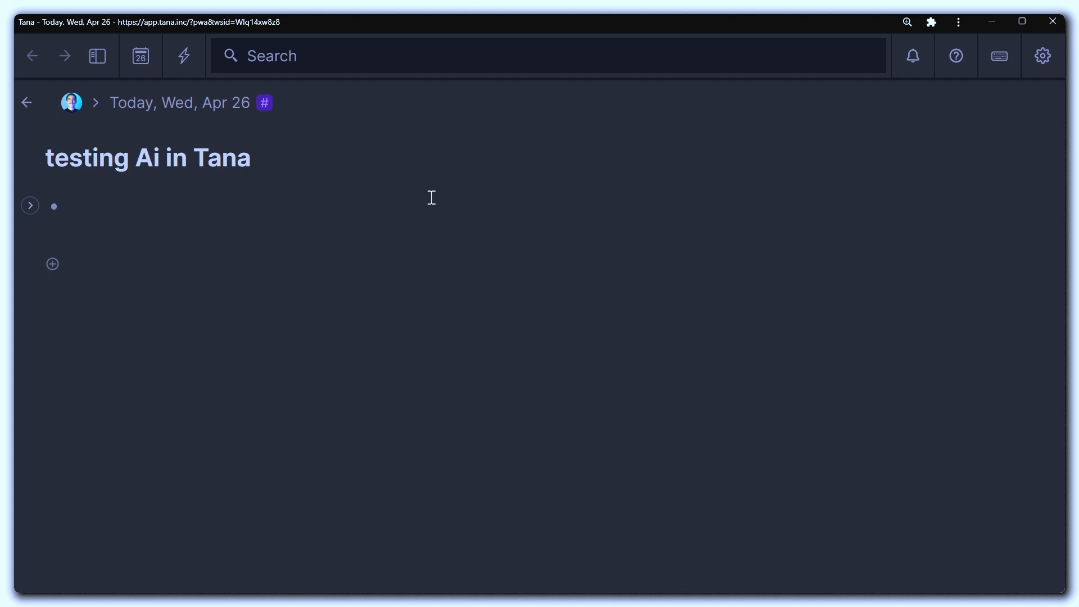
pyautogui.moveTo(577, 178)
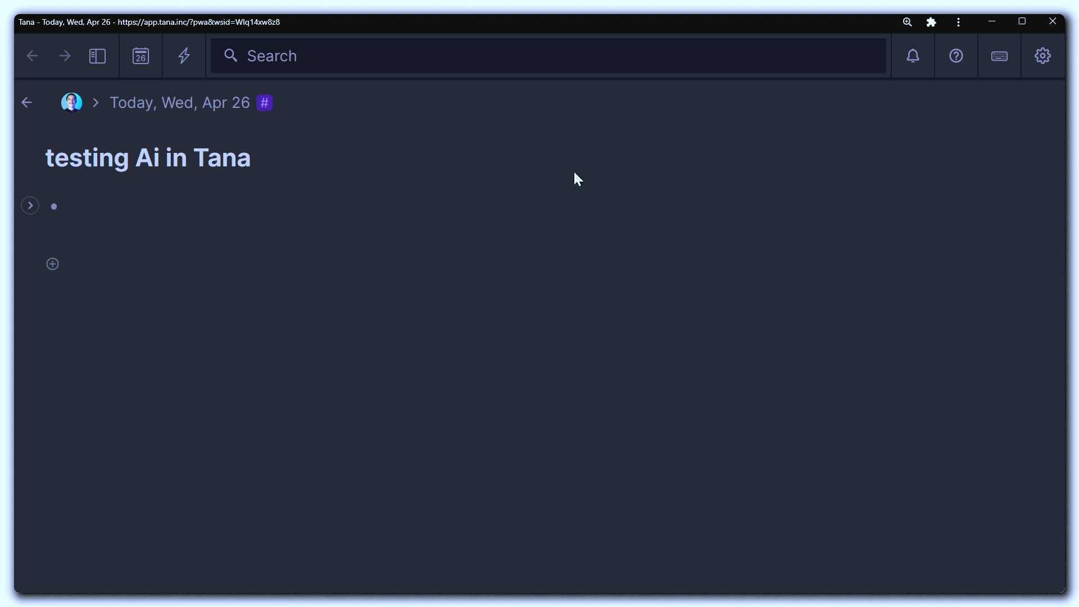
pyautogui.click(1041, 57)
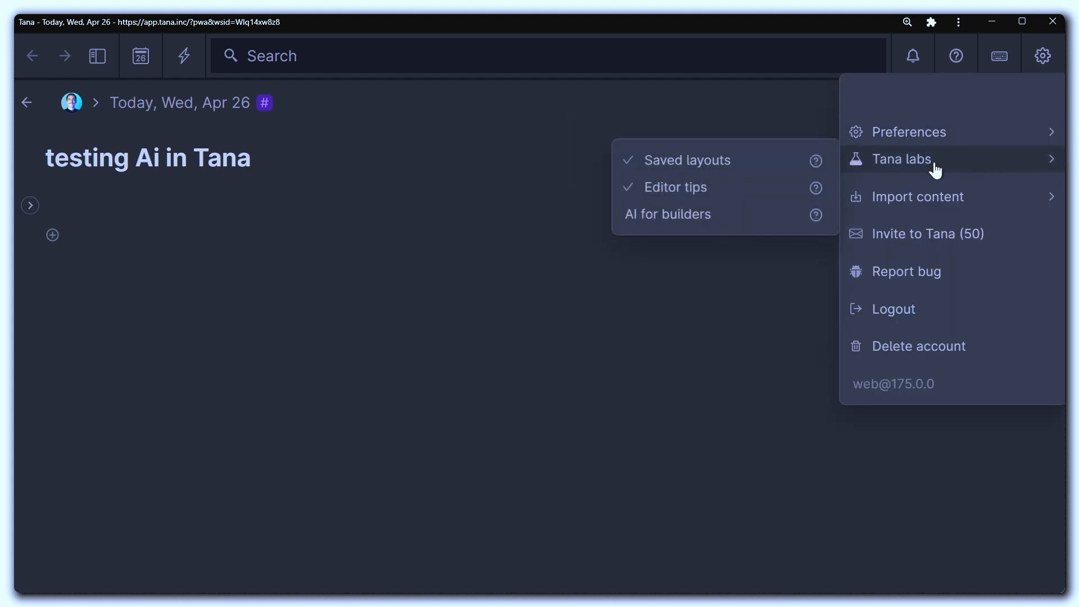
pyautogui.click(194, 222)
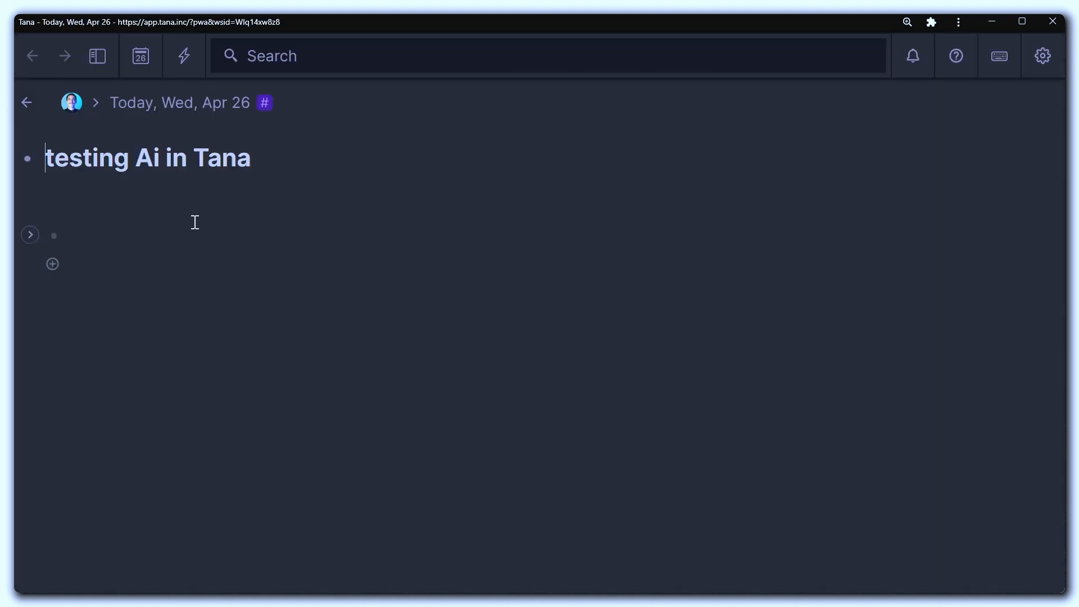
# Write the bullet 'ai: why ai will change everything' so the Ask AI chip appears
pyautogui.write('ai:')
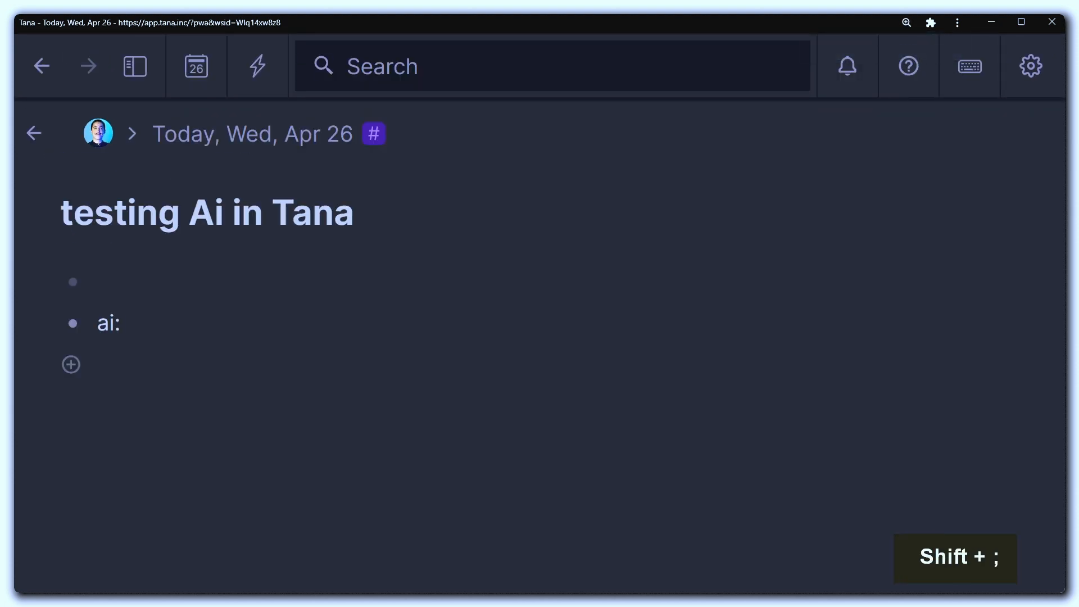
pyautogui.write('why ai will change everything')
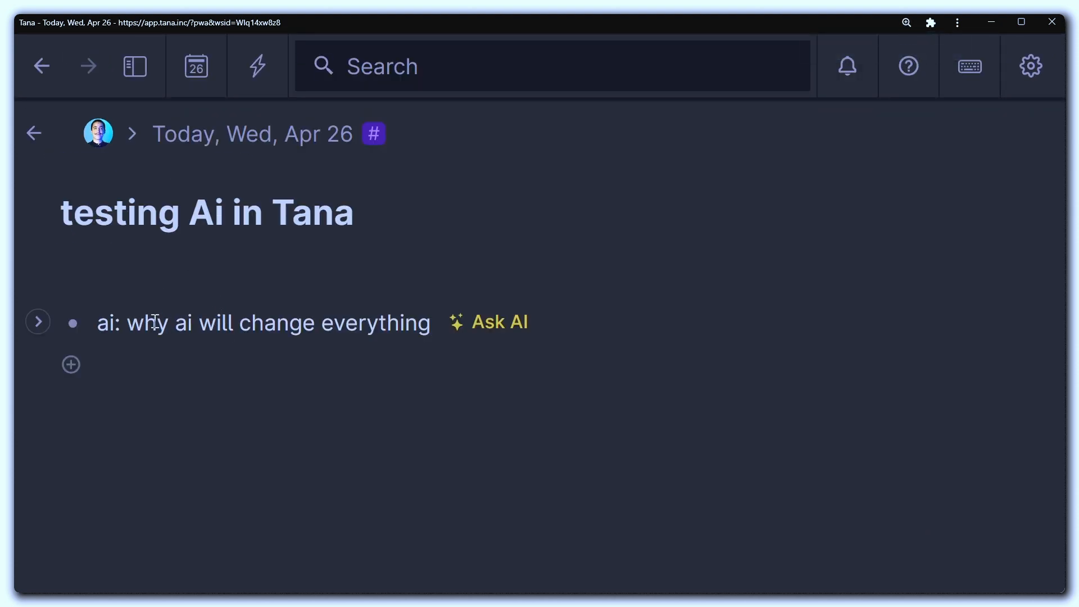
pyautogui.moveTo(489, 323)
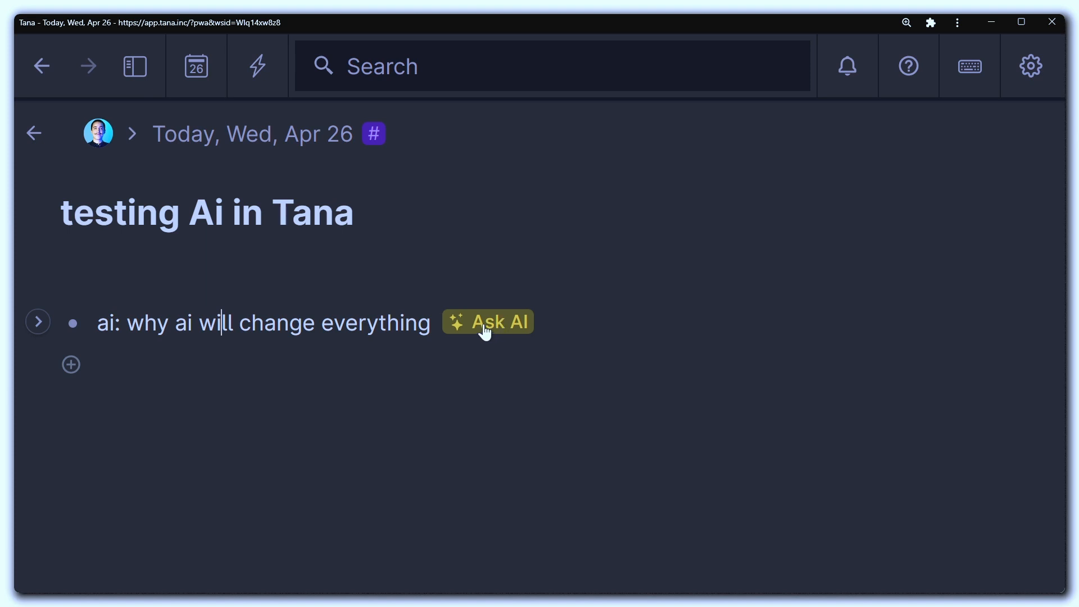
pyautogui.scroll(-3)
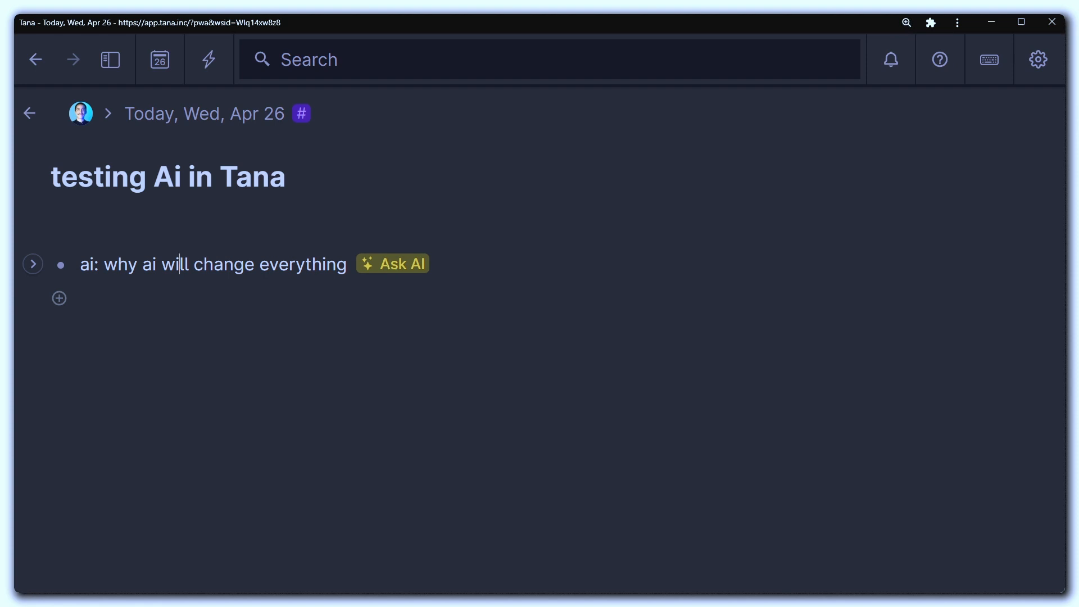
pyautogui.moveTo(407, 269)
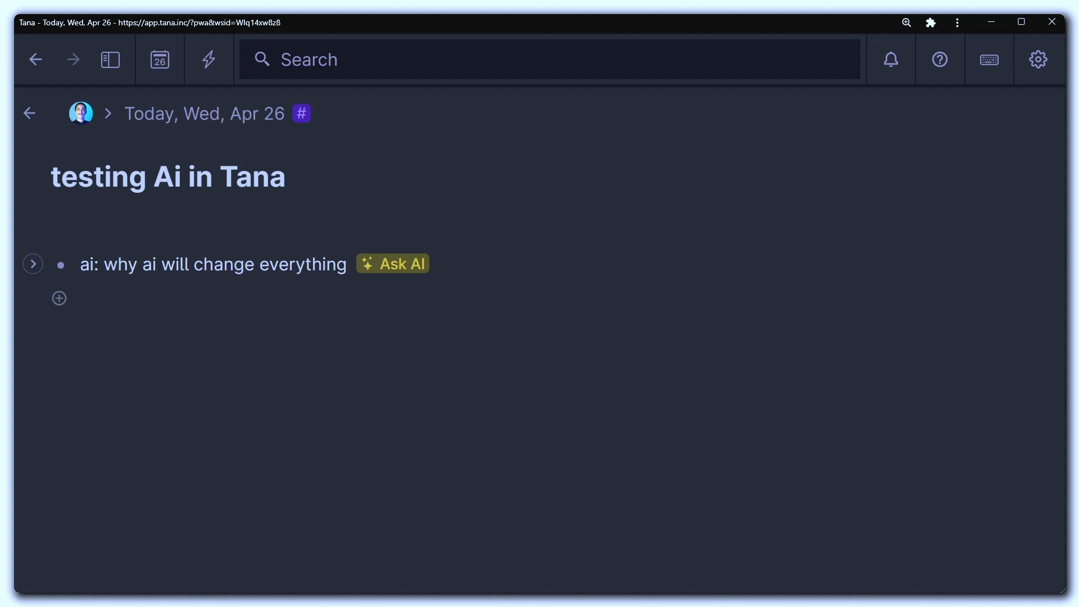
pyautogui.moveTo(416, 276)
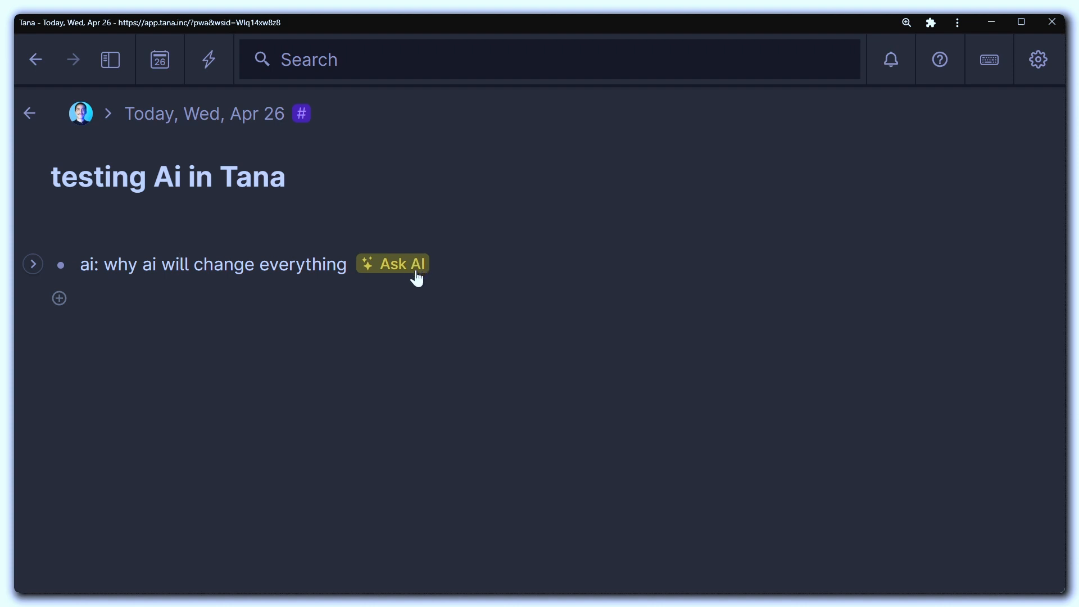
# Ask AI on the prompt and review the Open AI key dialog it raises
pyautogui.click(401, 263)
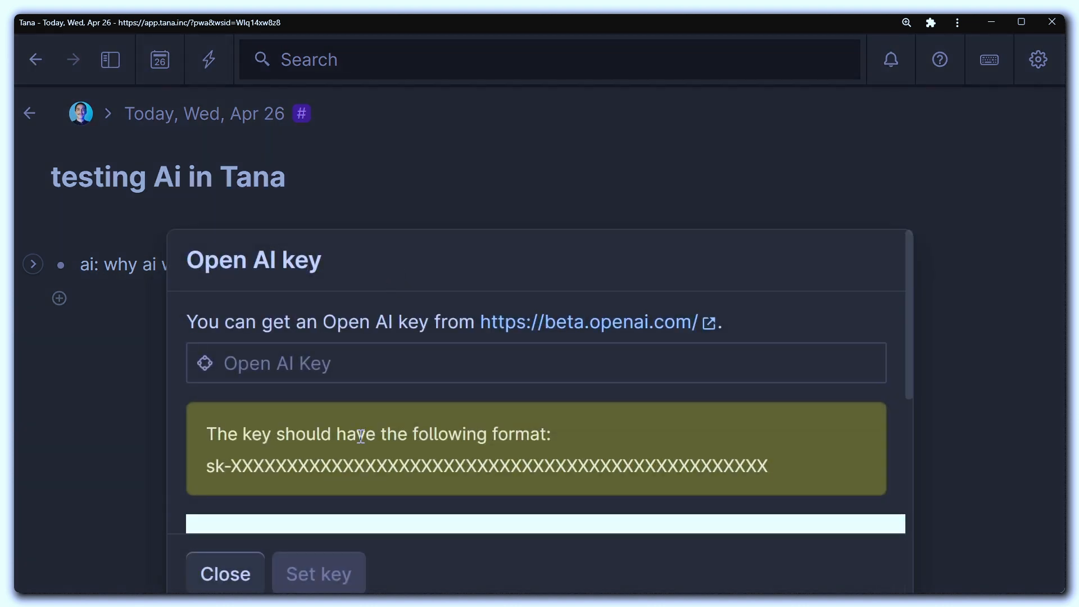
pyautogui.scroll(-3)
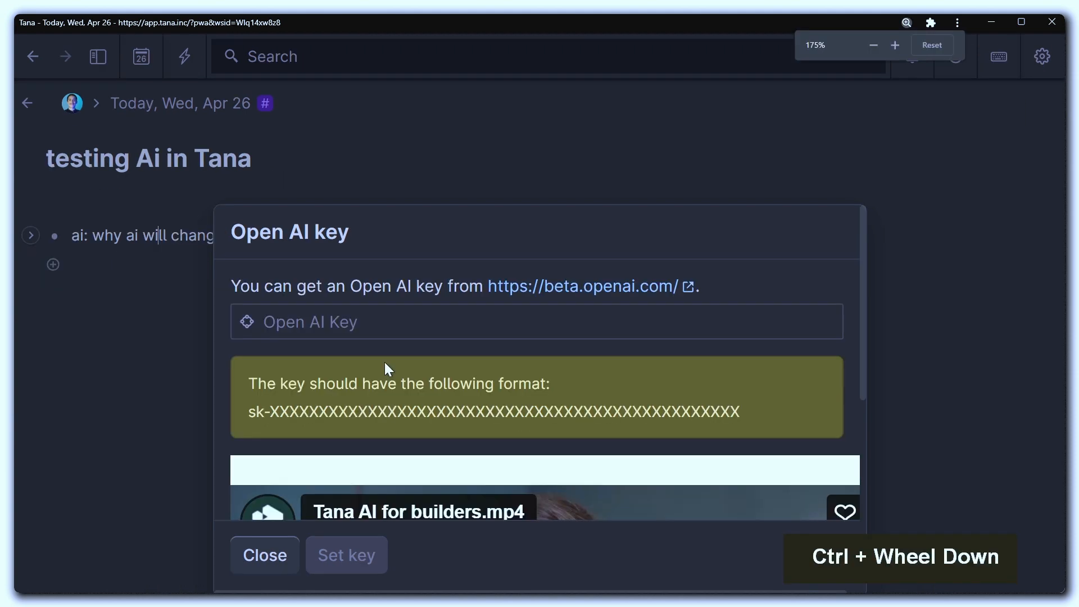
pyautogui.scroll(-3)
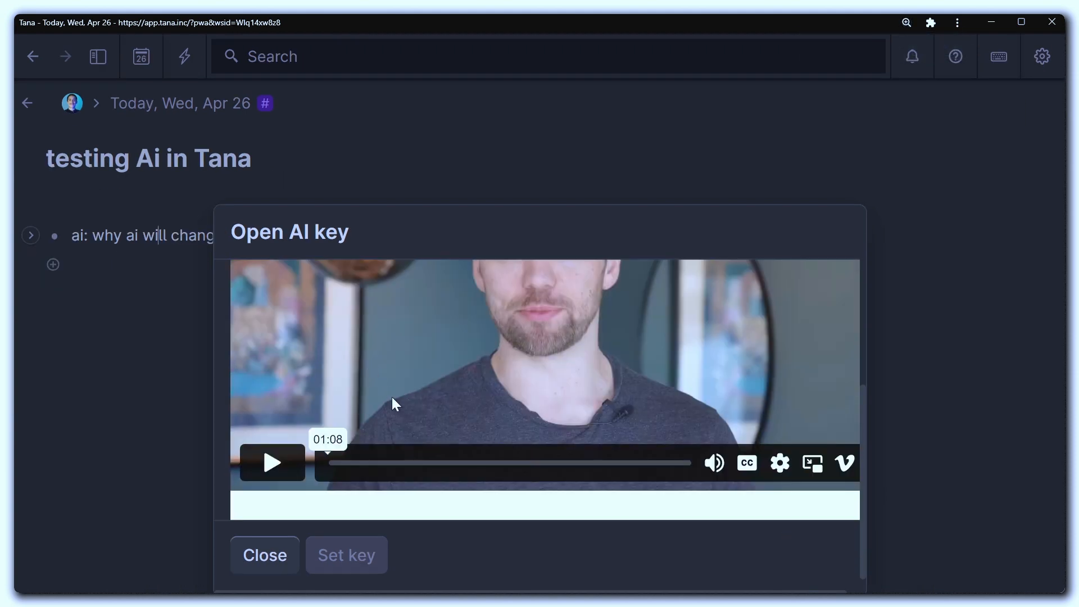
pyautogui.scroll(-3)
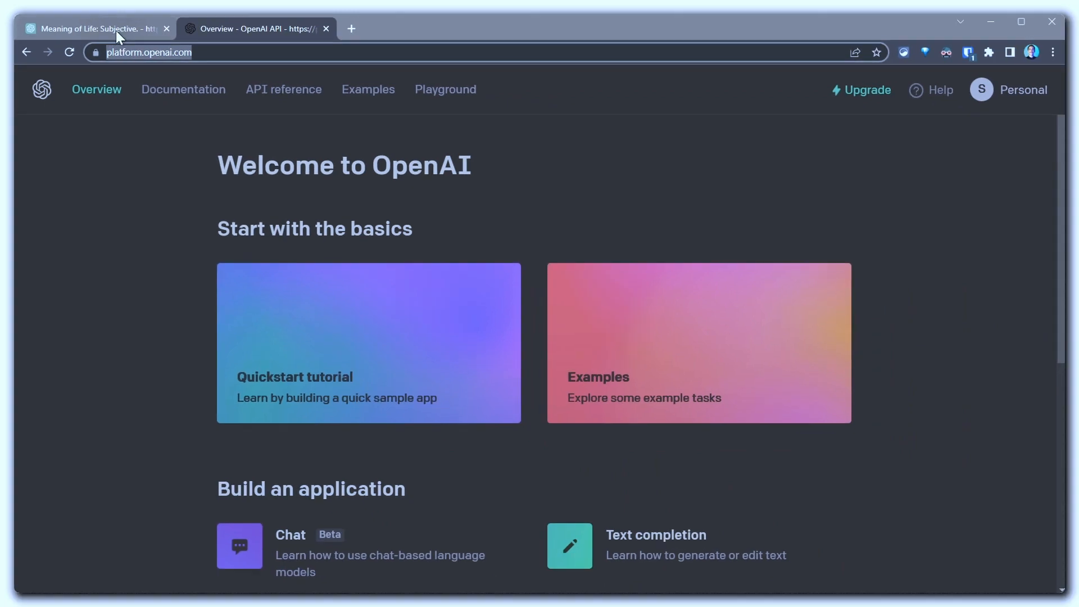
# Return to the OpenAI API overview and show the Personal account menu
pyautogui.click(94, 28)
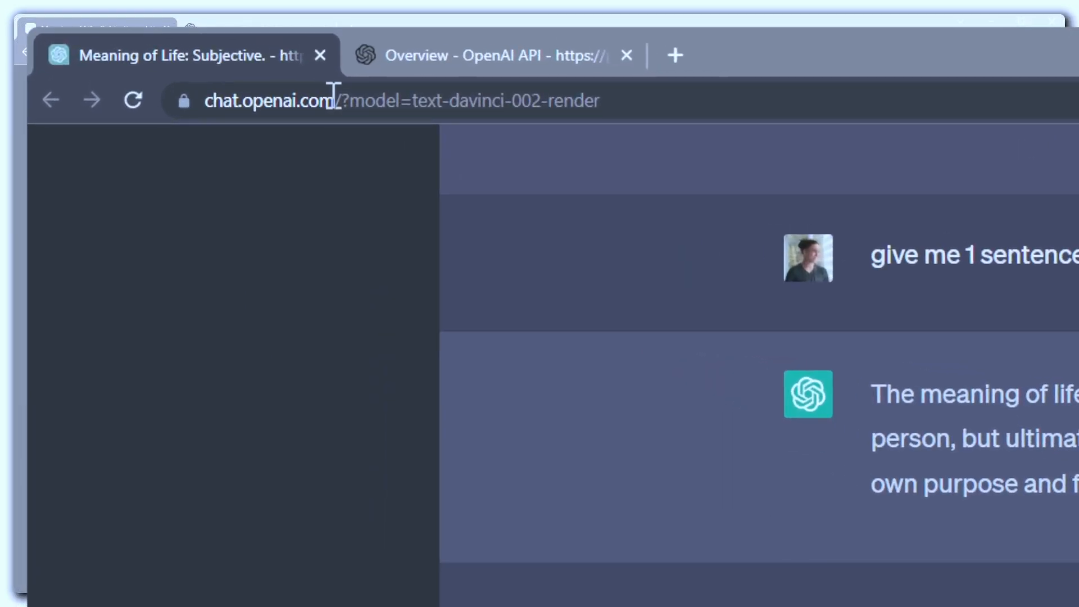
pyautogui.click(482, 56)
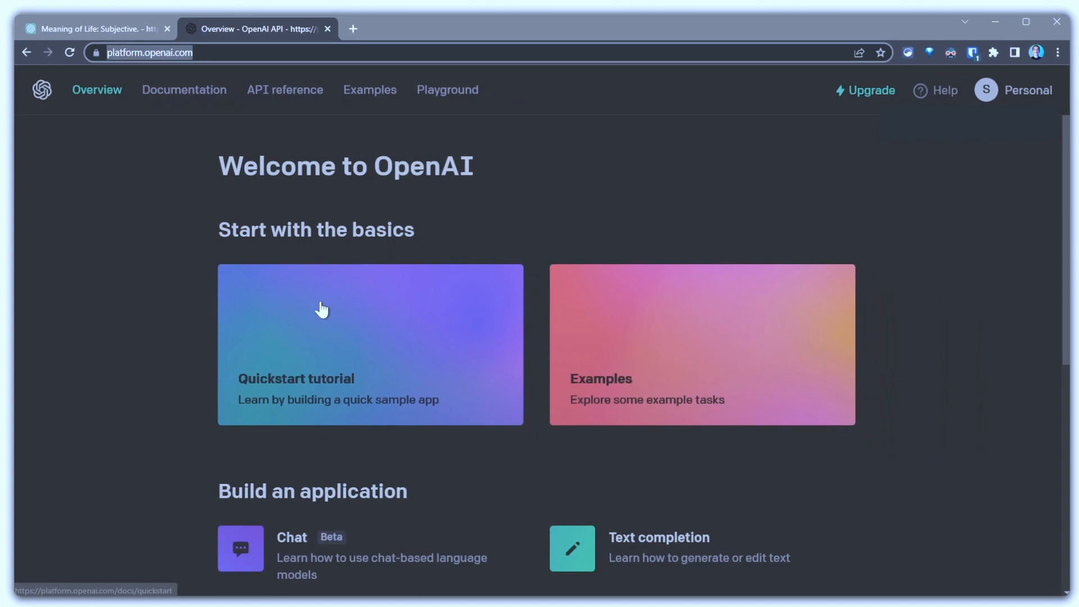
pyautogui.click(1026, 90)
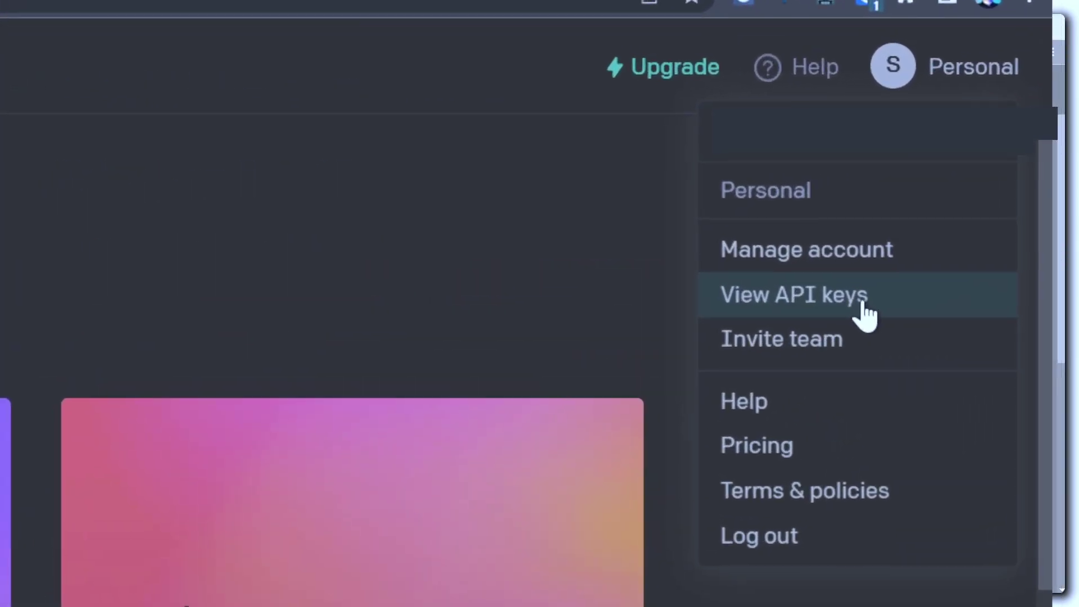
# Create a new secret key named 'Tana Ai' from the API keys list and copy its value
pyautogui.click(793, 295)
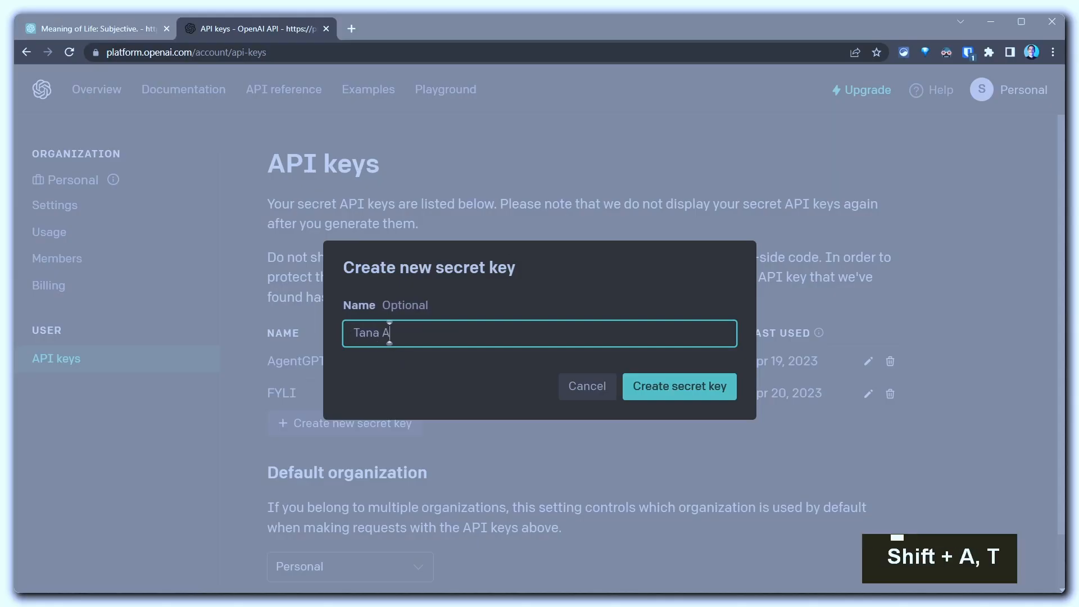
pyautogui.write('i')
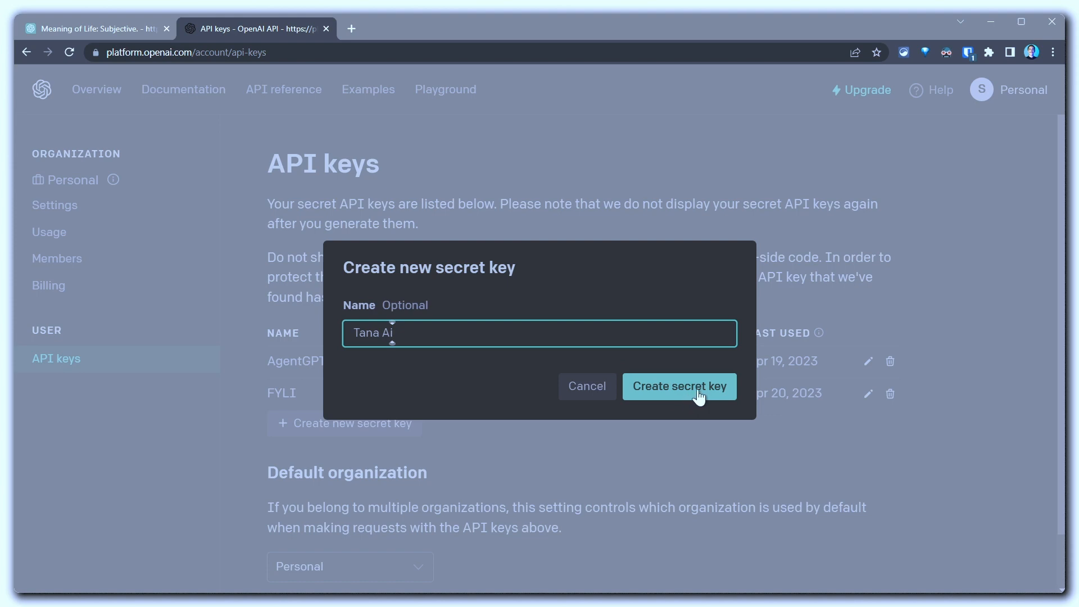
pyautogui.click(679, 386)
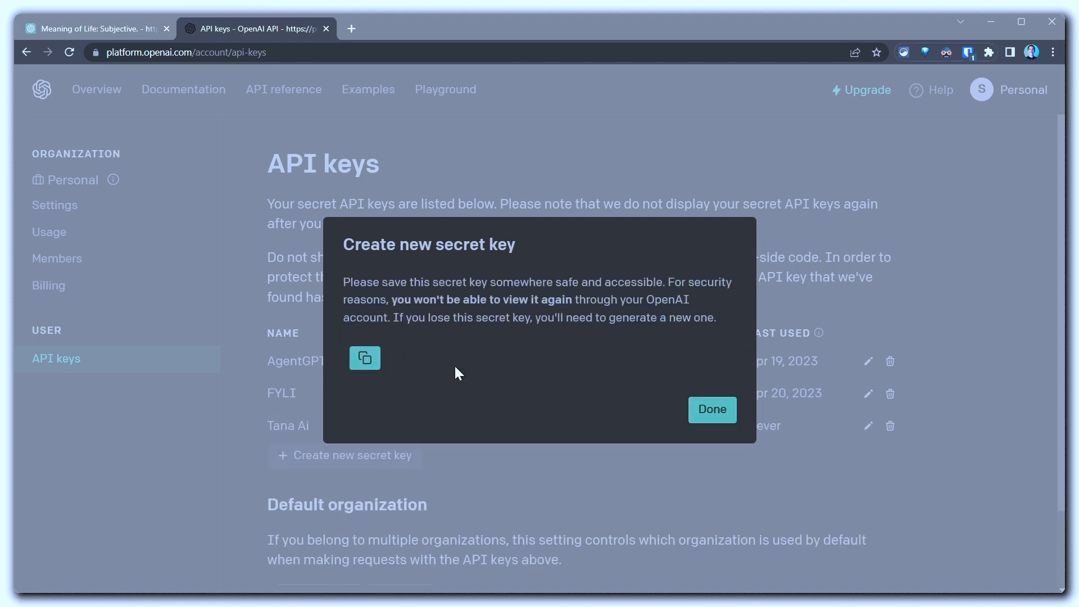
pyautogui.click(365, 357)
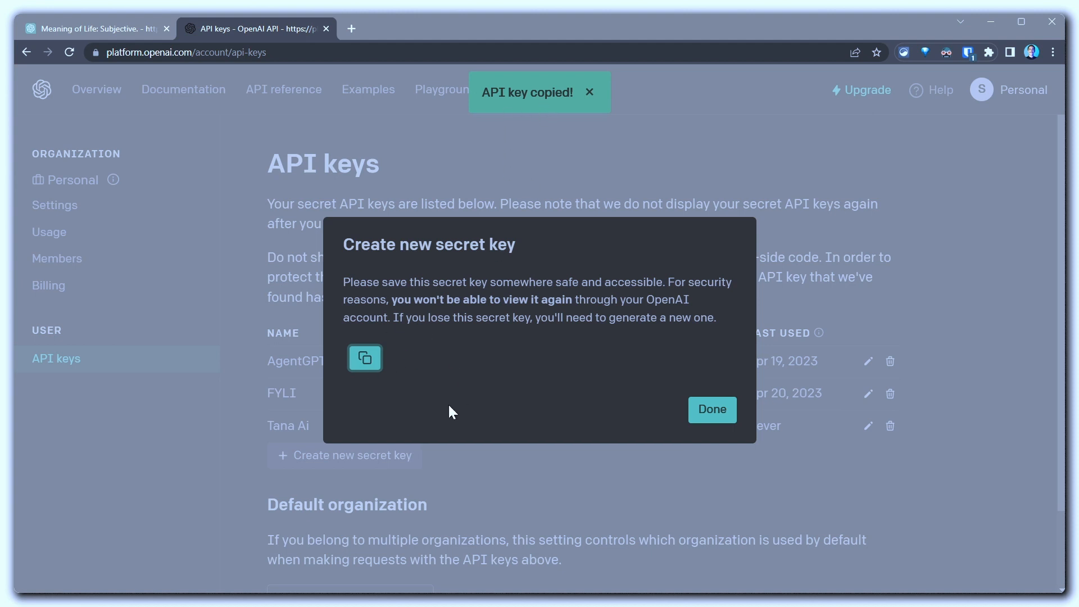
pyautogui.moveTo(517, 373)
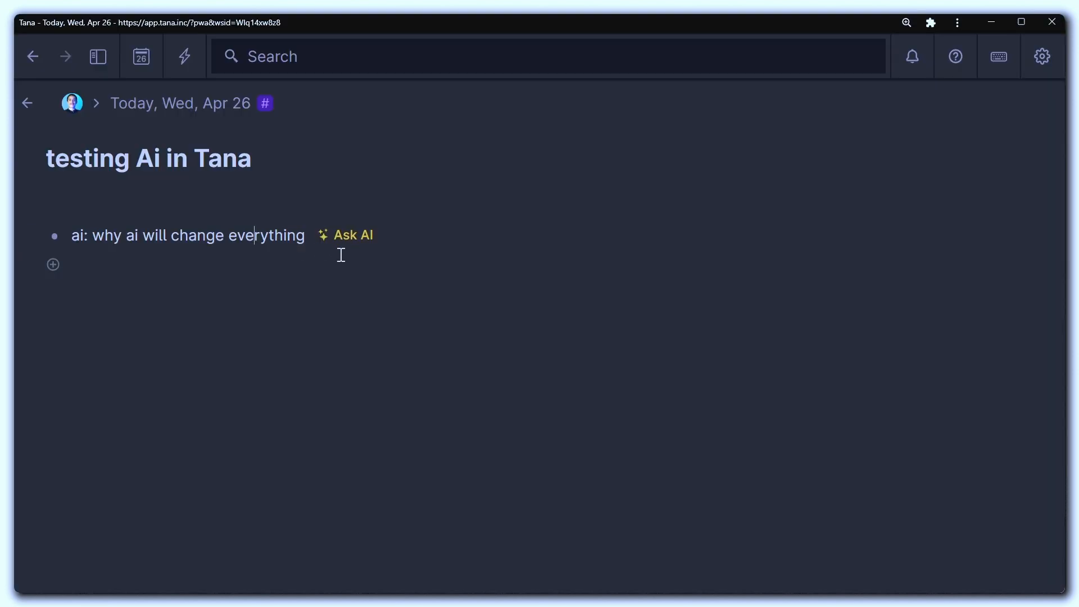
# Revisit the ai: prompt line in Tana and view its location and edit history
pyautogui.click(353, 235)
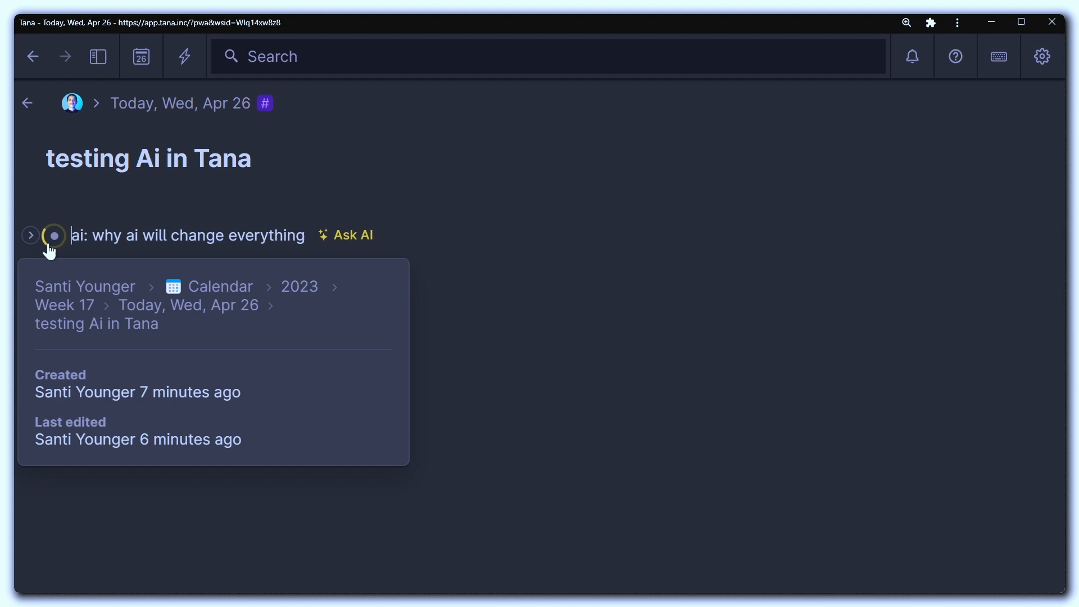
pyautogui.click(354, 235)
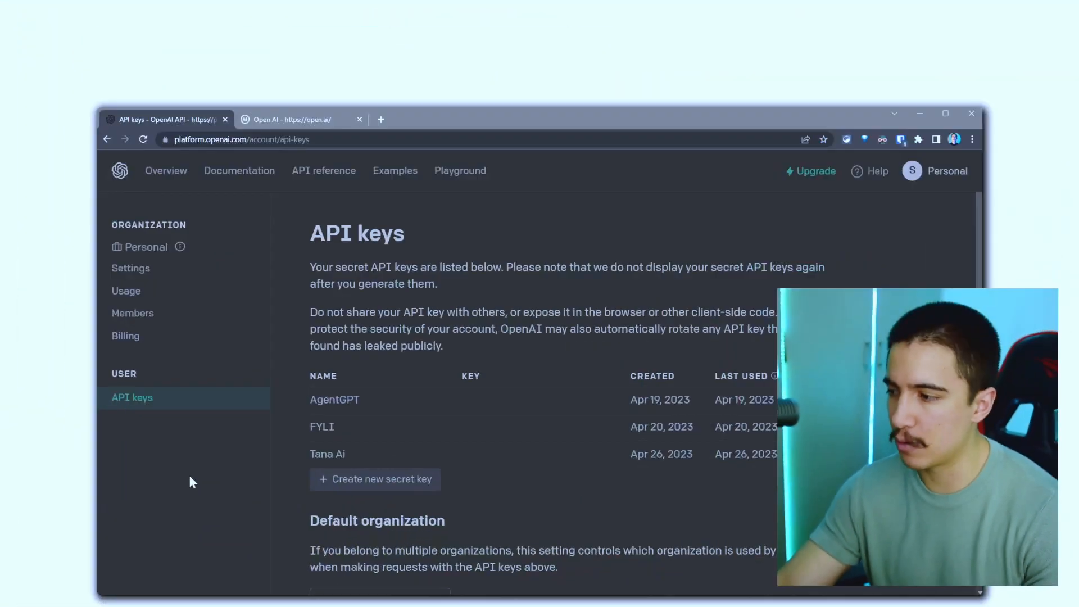
pyautogui.click(946, 114)
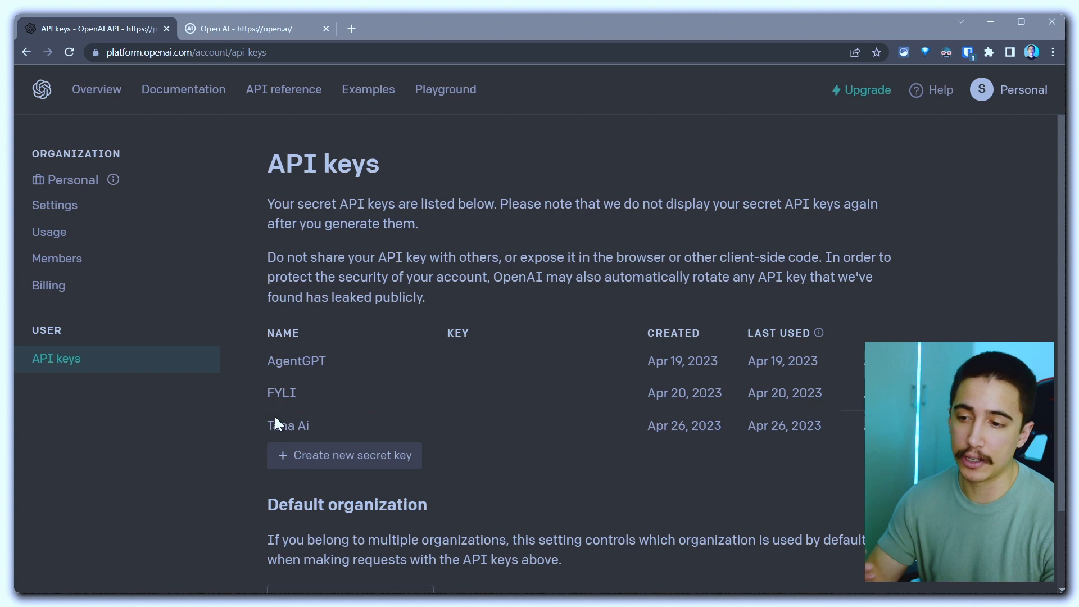
pyautogui.moveTo(259, 415)
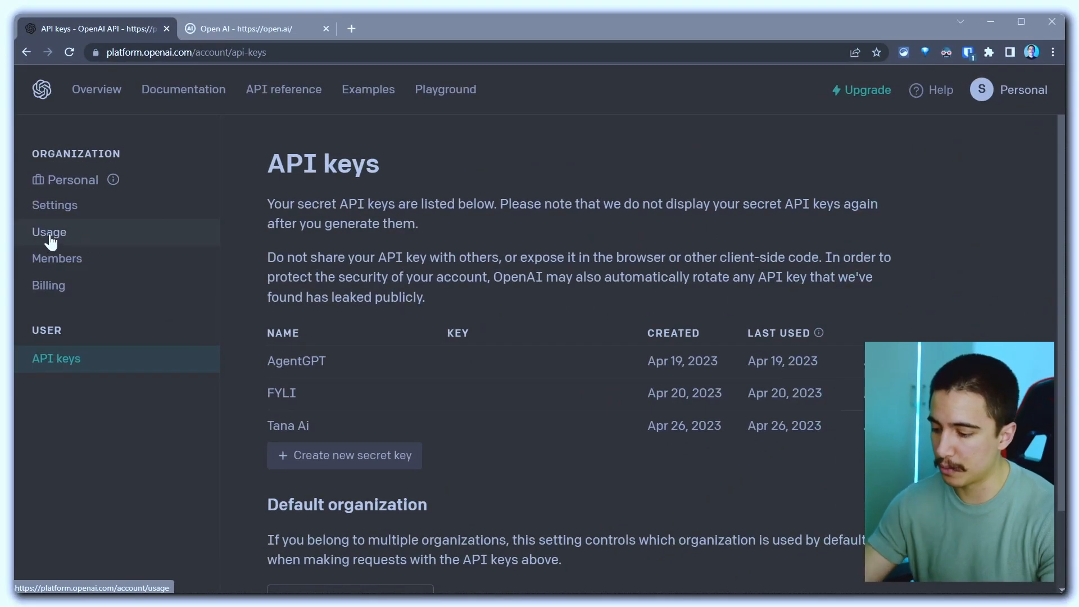
# Review the Usage page: April daily spending and $0.17 of $18.00 free trial credit used
pyautogui.click(48, 231)
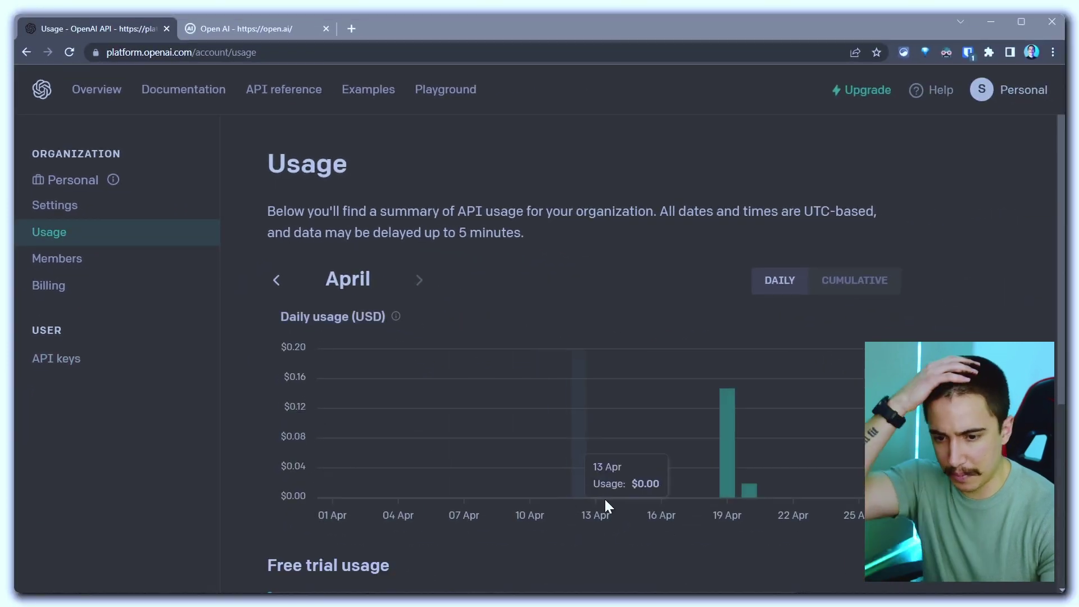
pyautogui.scroll(-3)
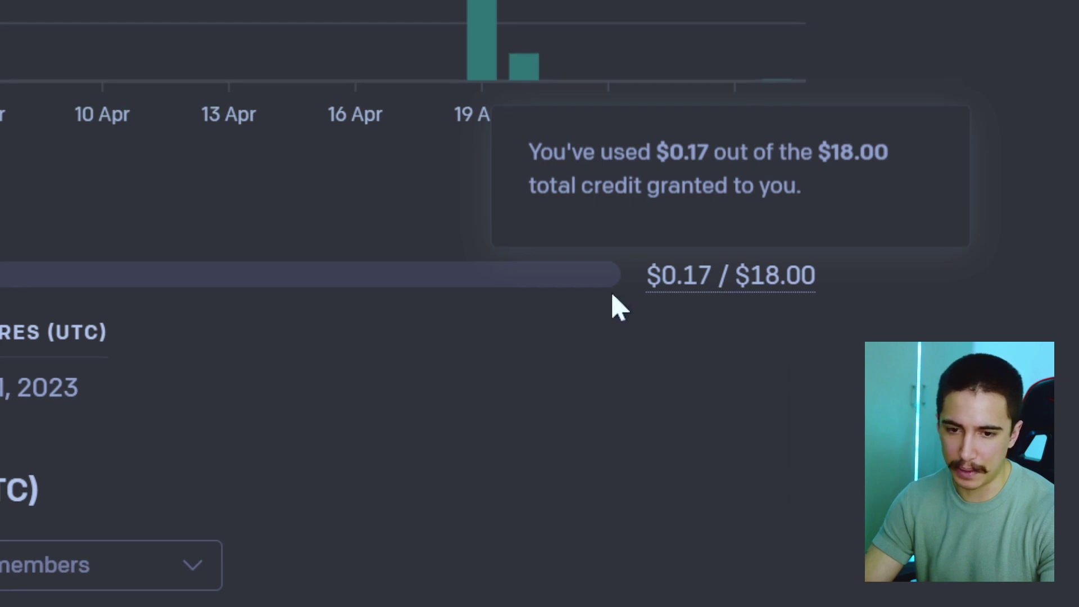
pyautogui.scroll(3)
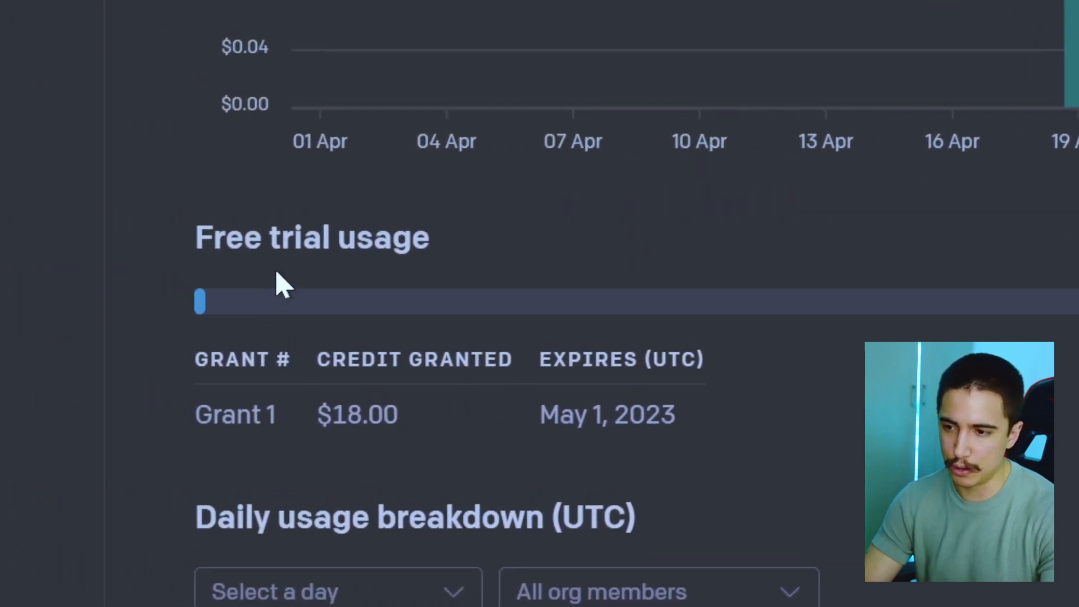
pyautogui.scroll(-3)
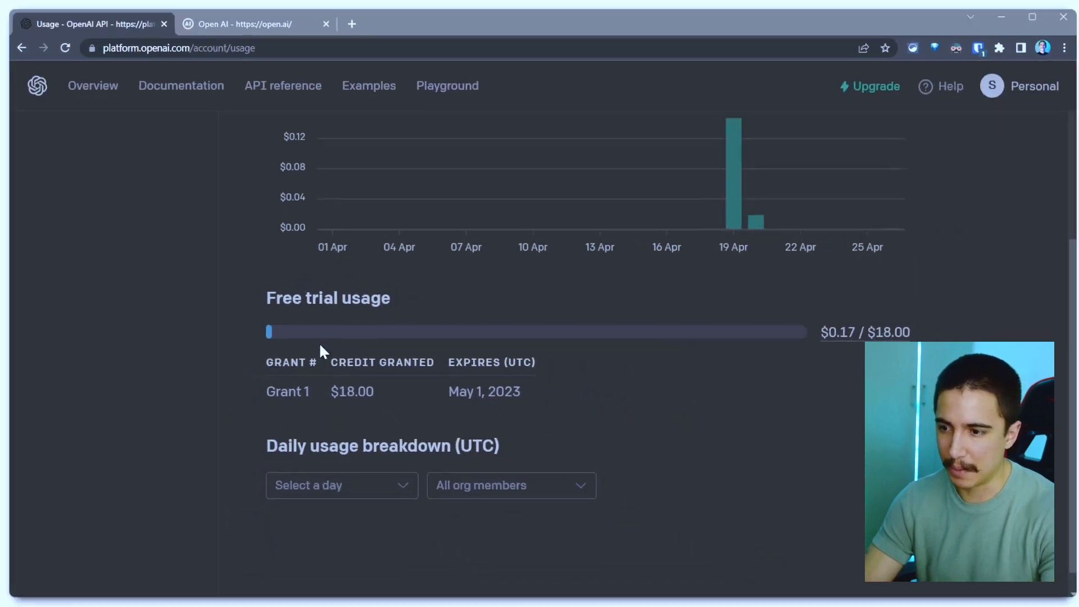
pyautogui.scroll(3)
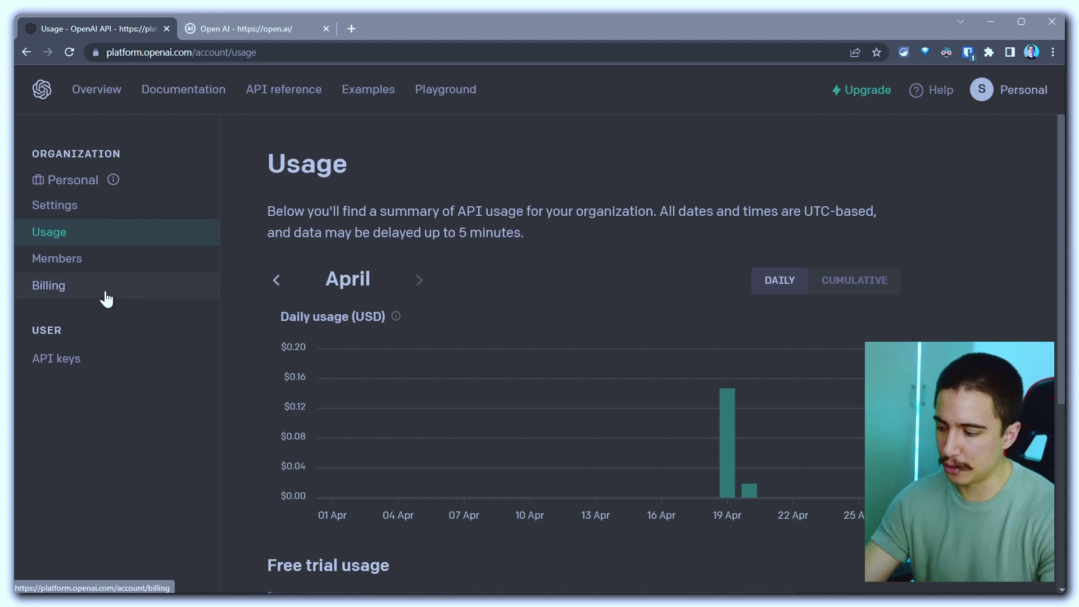
# View the Billing overview stating the account is on a free trial of the API
pyautogui.click(48, 285)
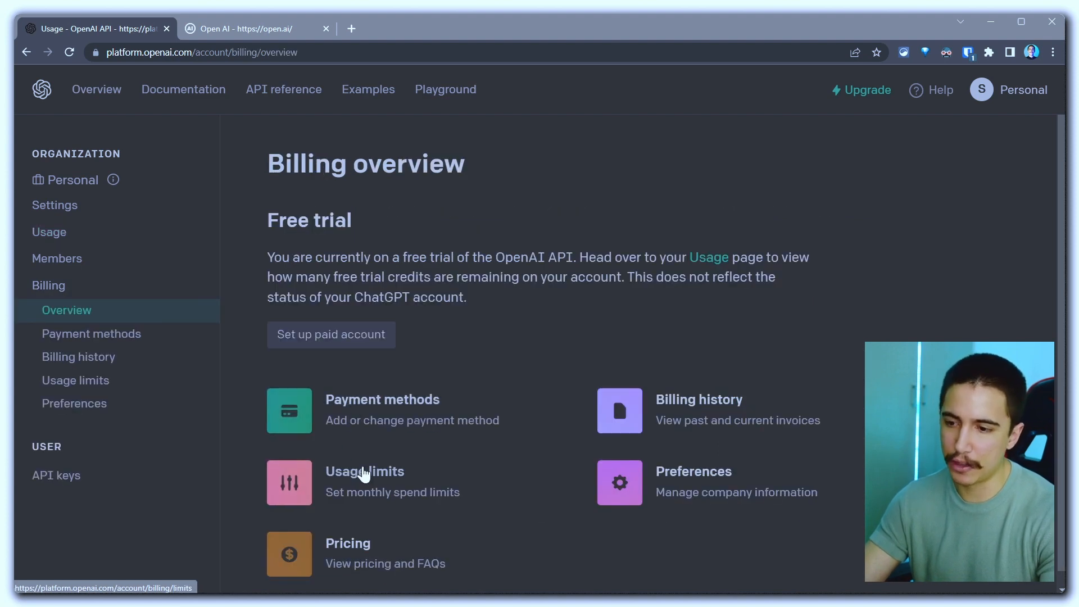
pyautogui.moveTo(390, 477)
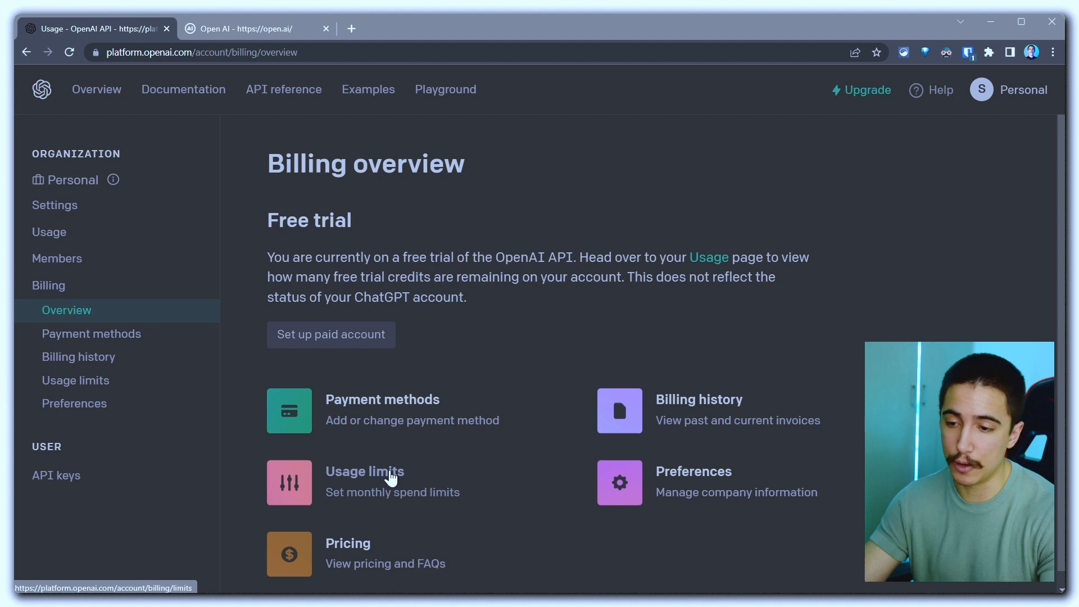
pyautogui.moveTo(425, 473)
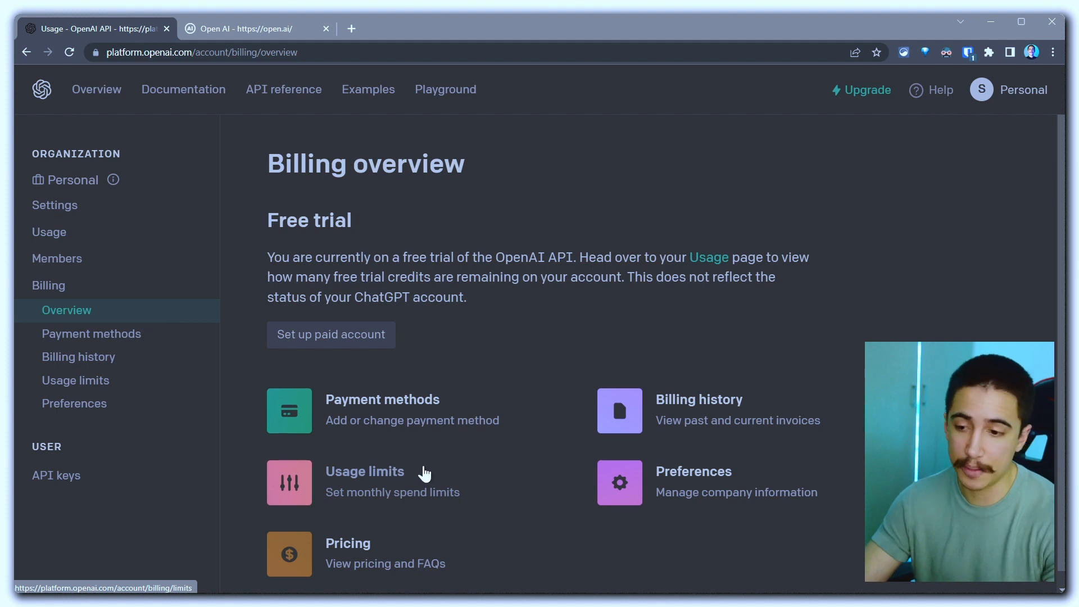
pyautogui.moveTo(379, 481)
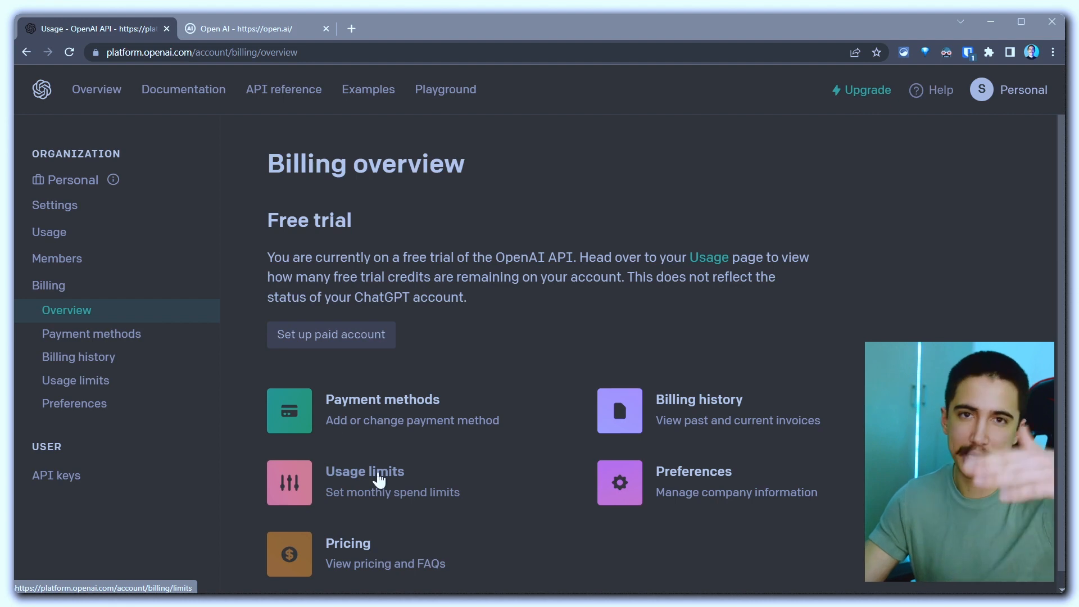
pyautogui.moveTo(369, 462)
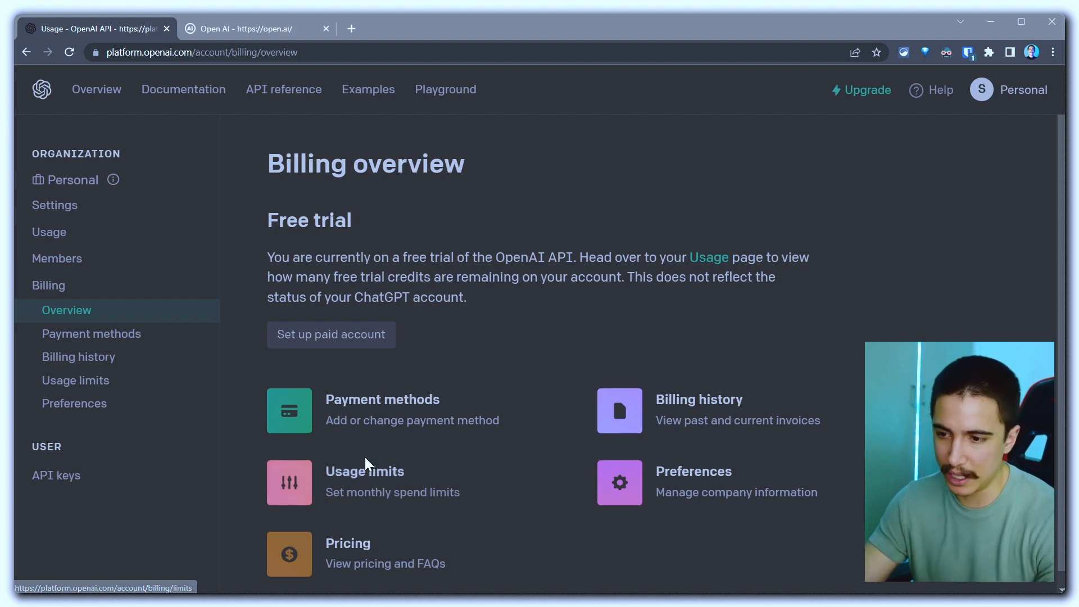
pyautogui.moveTo(363, 483)
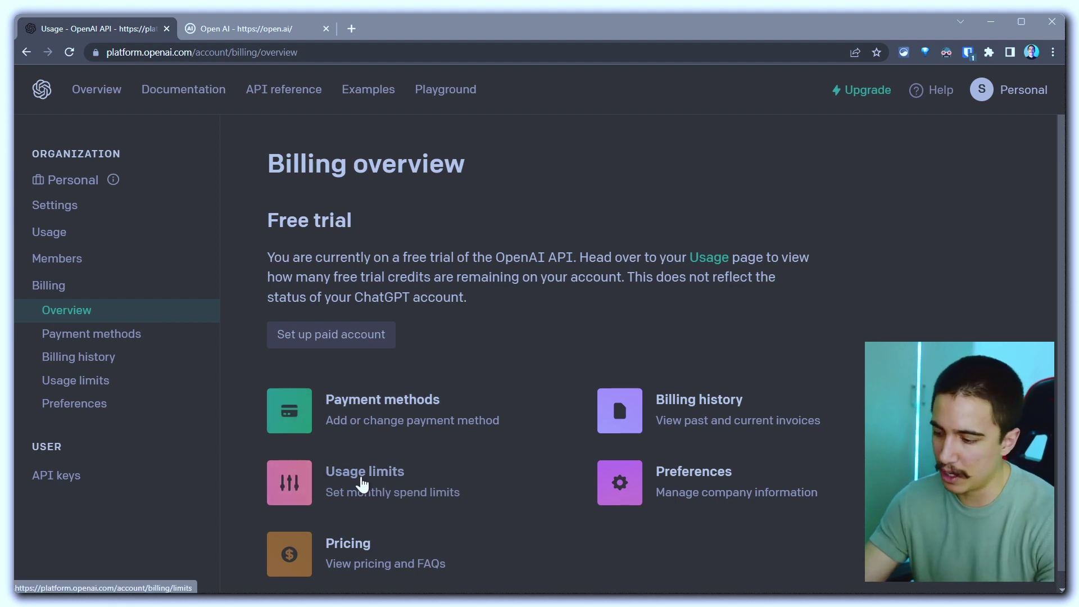